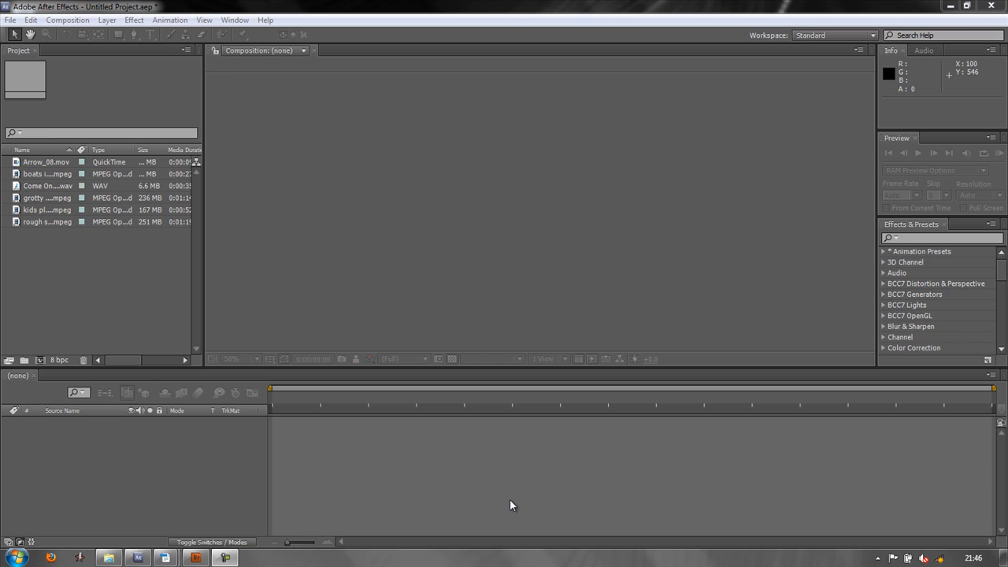
mouse_move(29, 250)
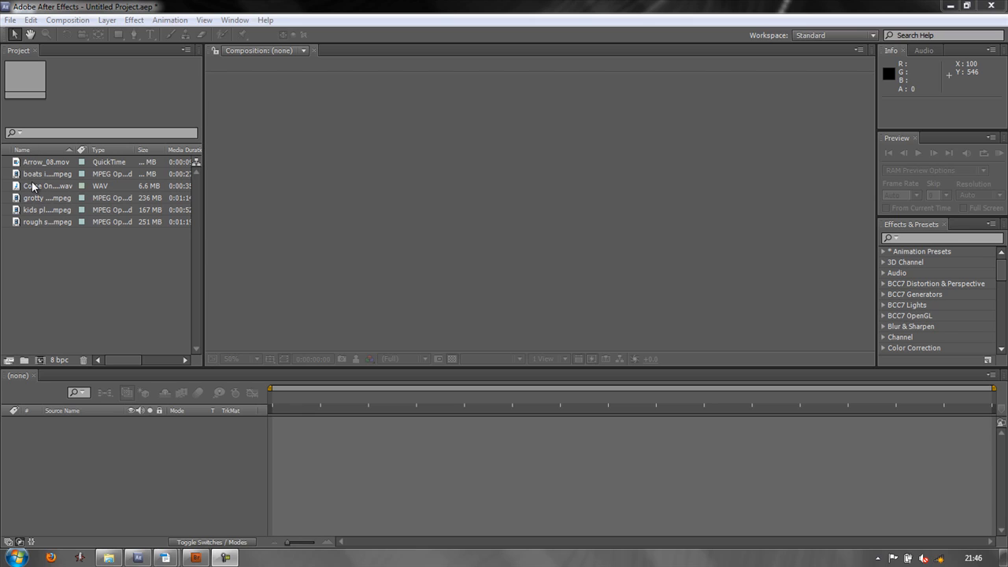
mouse_move(35, 189)
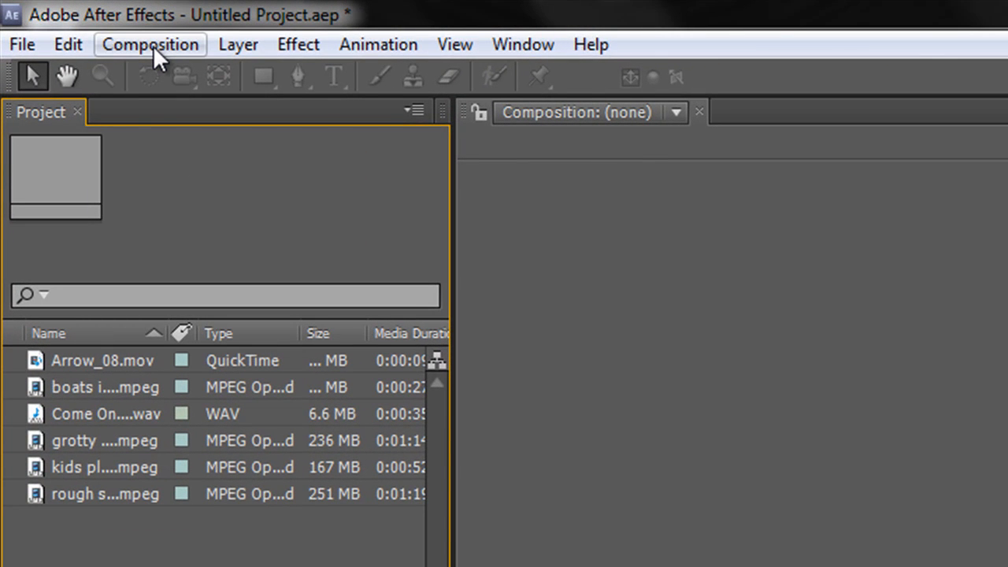
Step: Start a new composition via Composition > New Composition, showing default Comp 1 settings
left_click(150, 44)
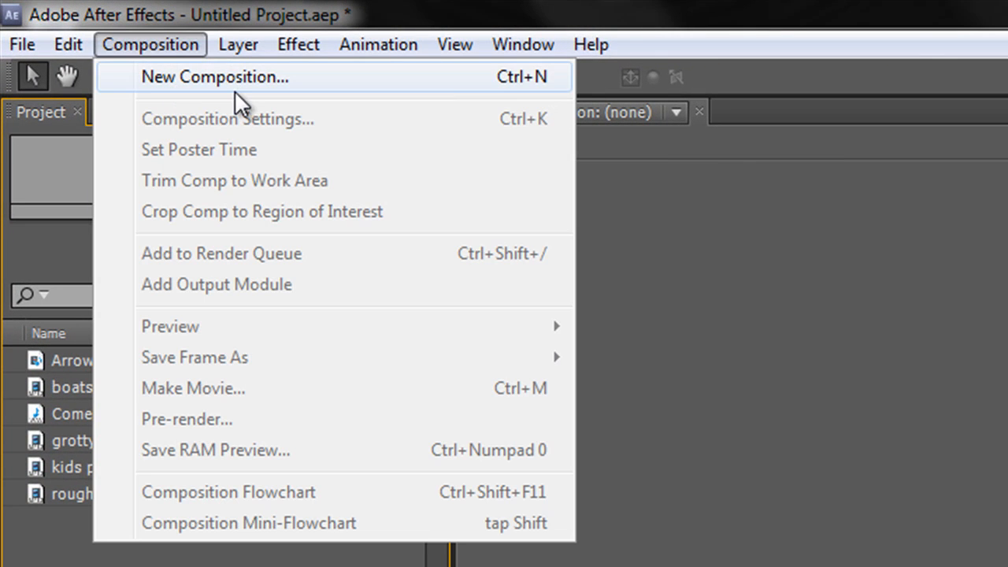
mouse_move(516, 94)
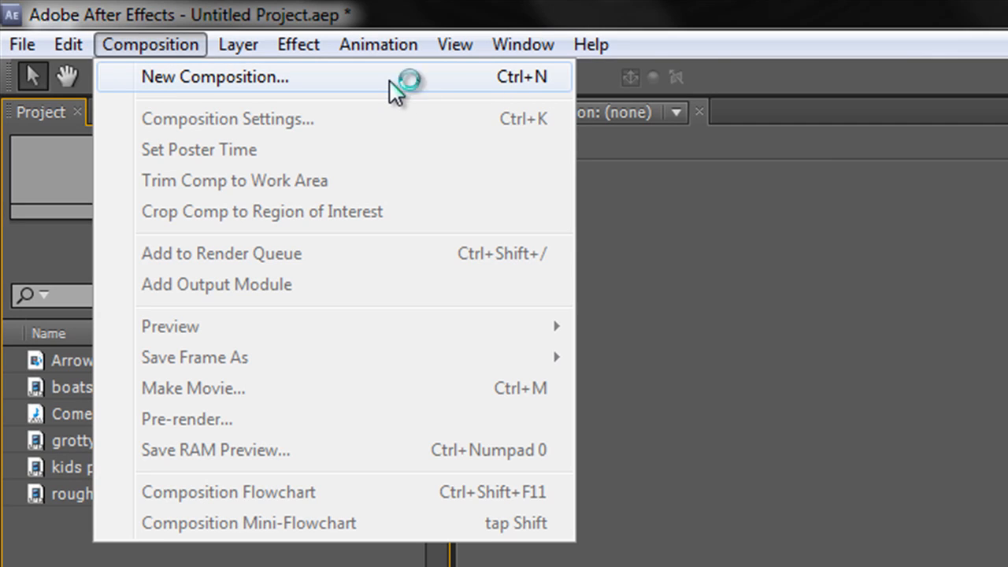
left_click(214, 75)
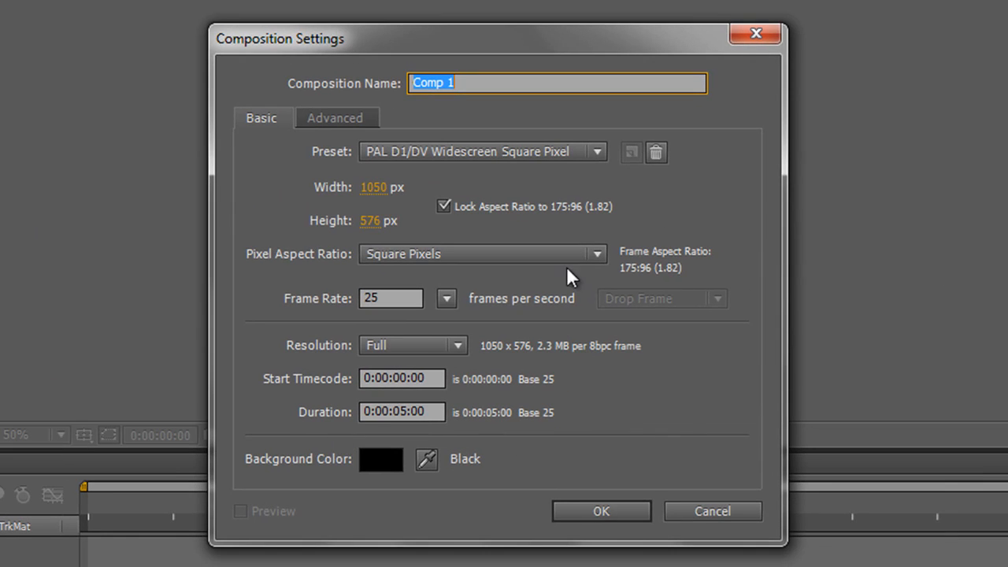
mouse_move(693, 248)
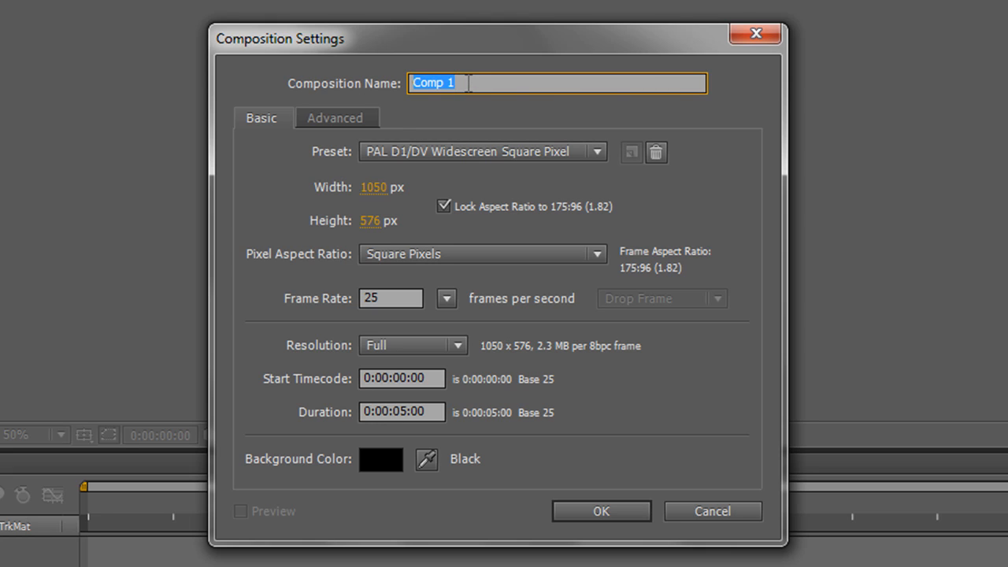
Step: Name the composition 'Starter' and show the size preset list
type("Starte")
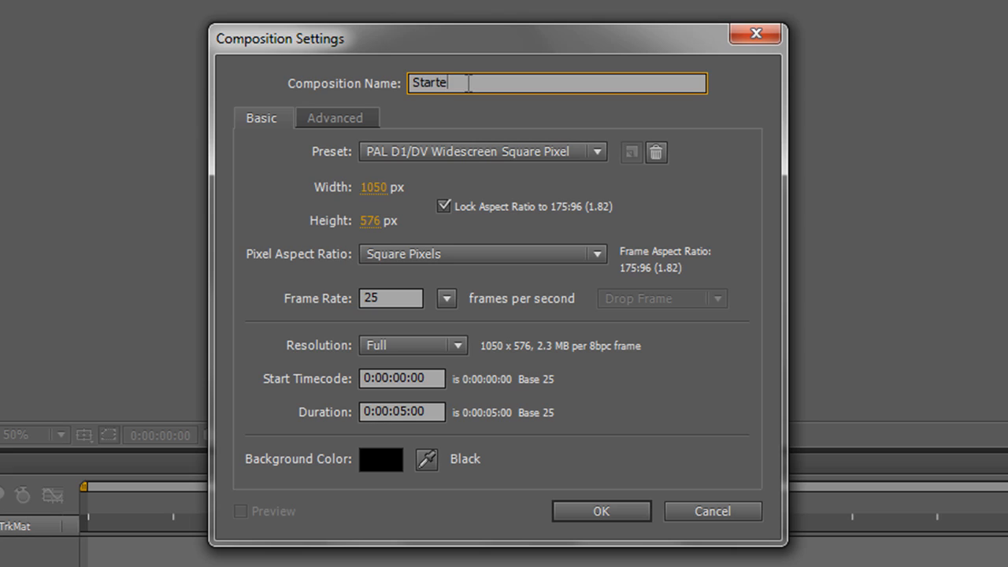
type("r")
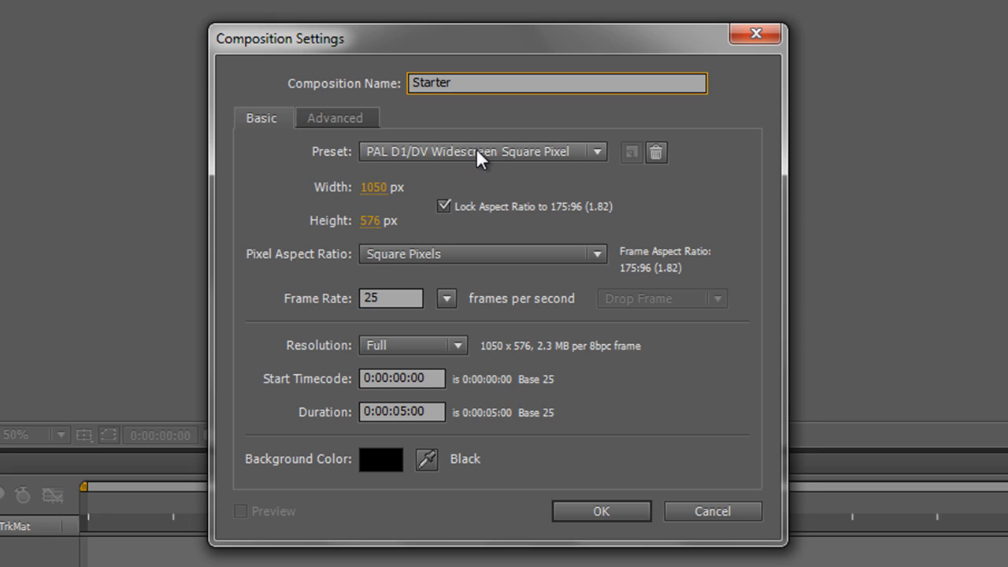
left_click(557, 82)
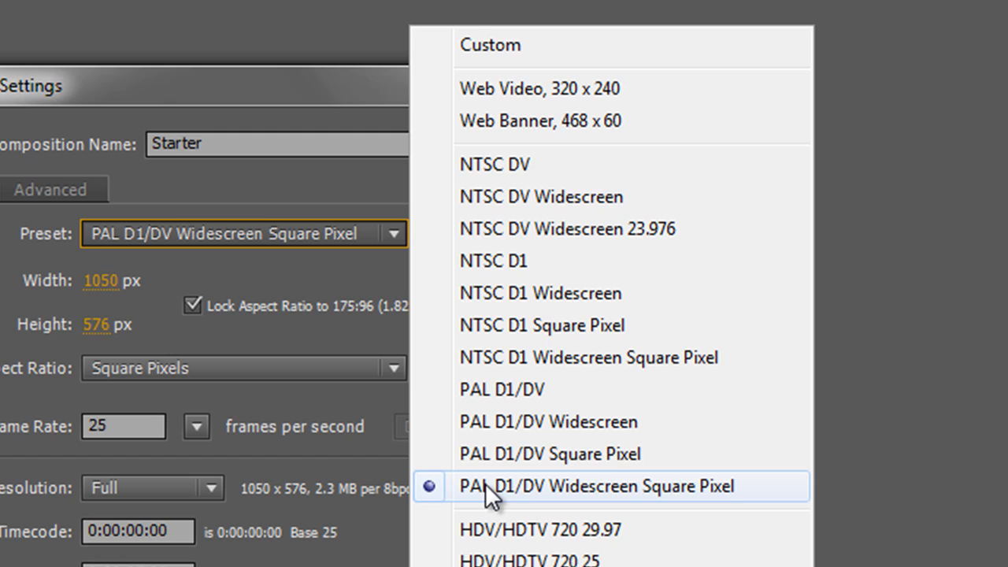
mouse_move(504, 357)
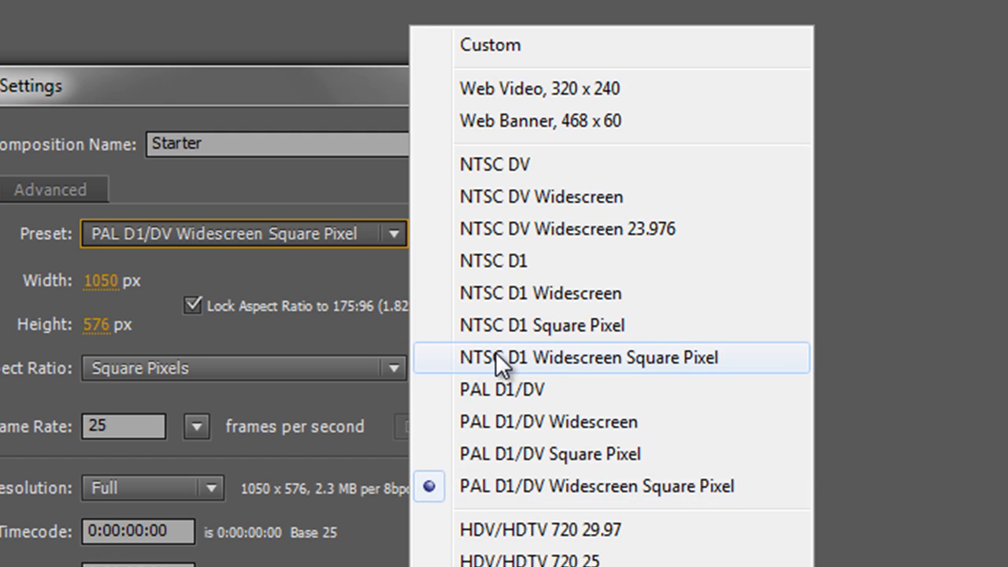
mouse_move(485, 389)
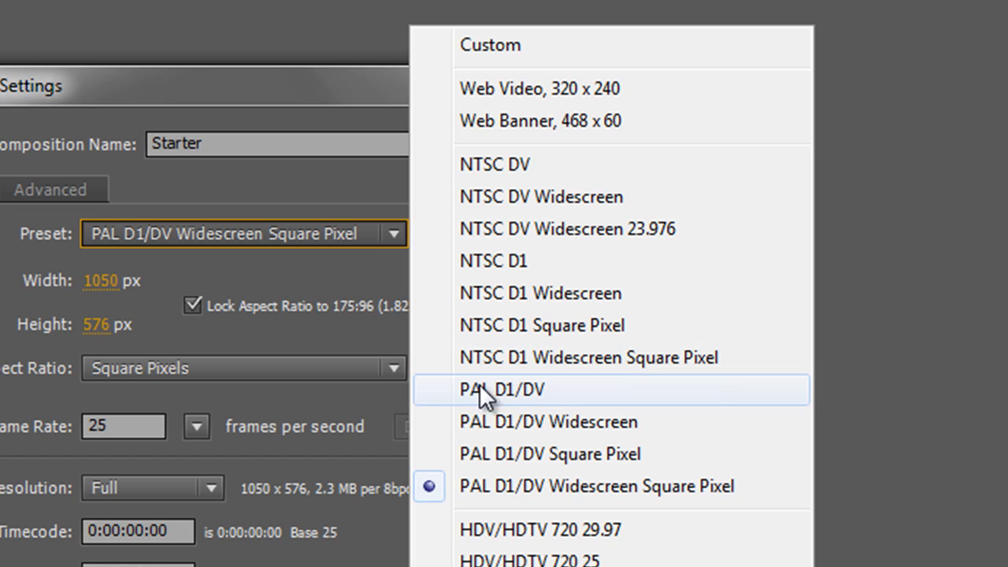
mouse_move(481, 410)
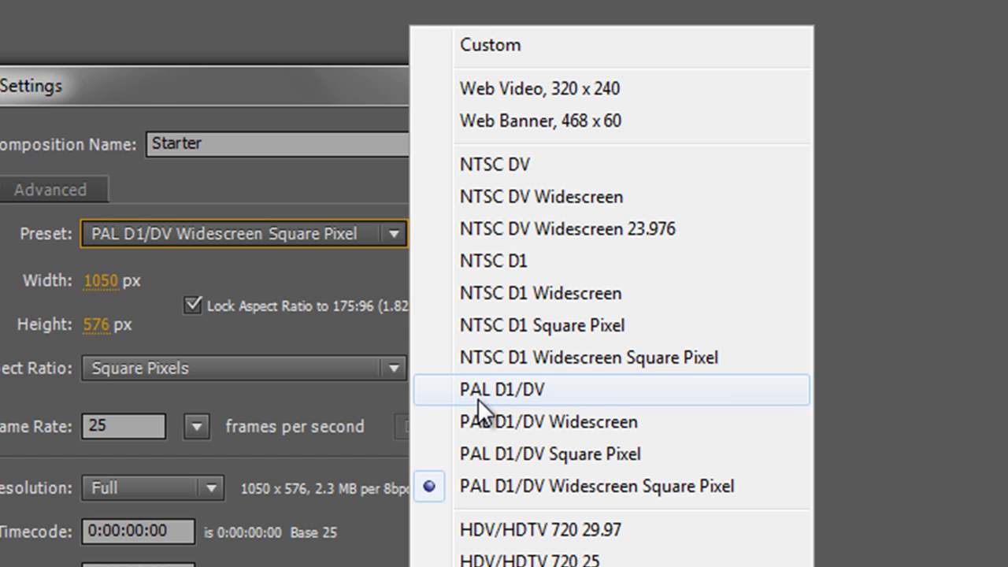
mouse_move(490, 413)
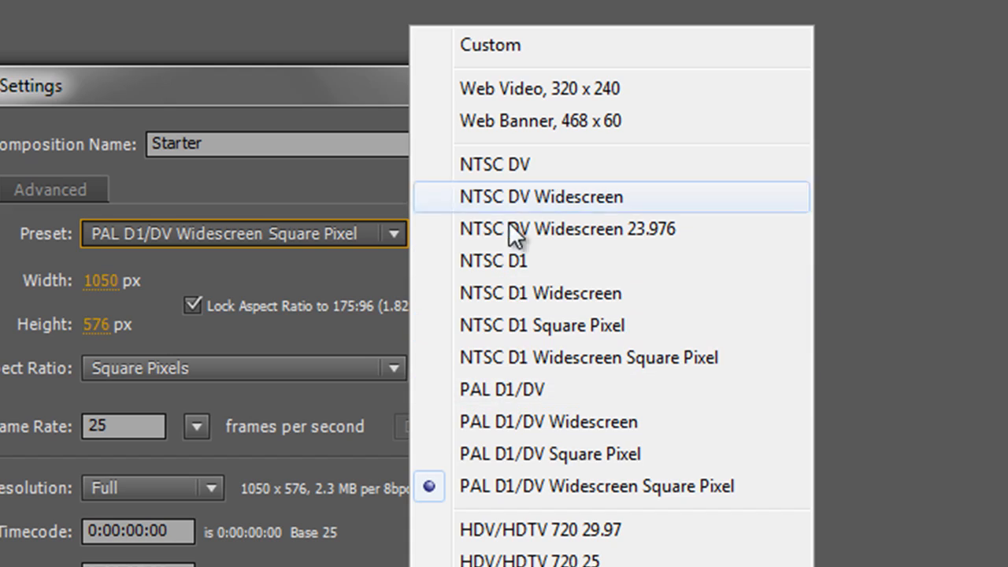
mouse_move(512, 325)
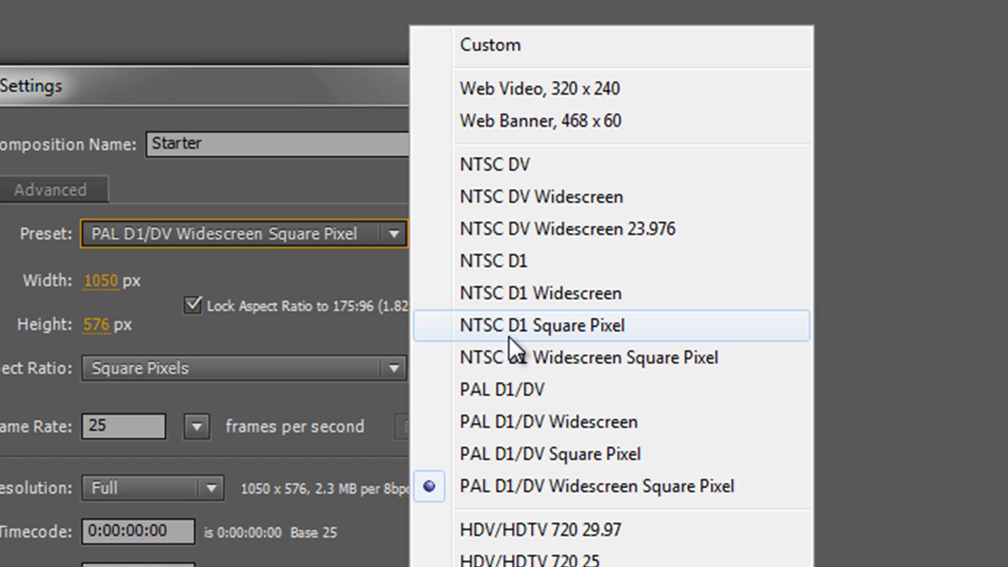
mouse_move(496, 334)
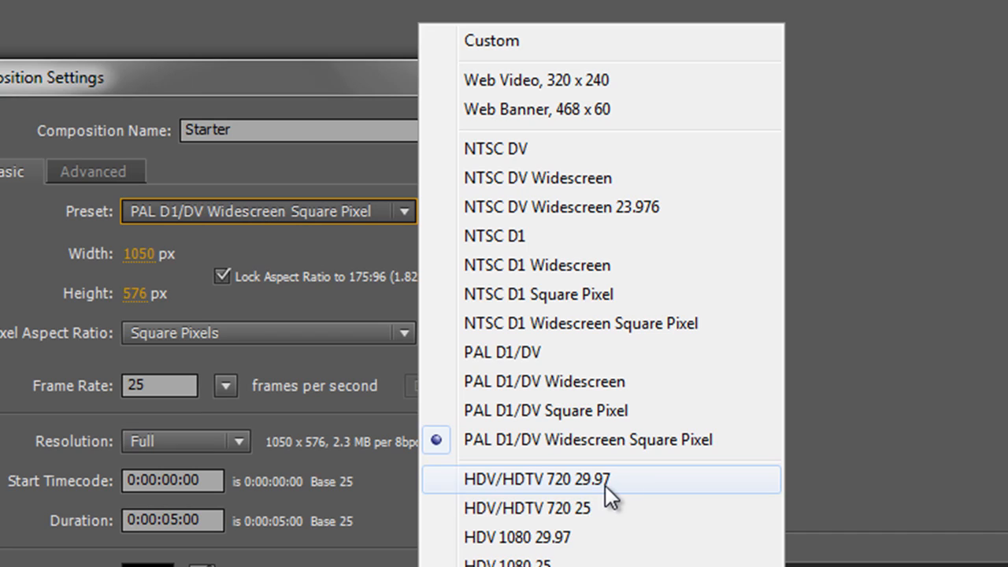
mouse_move(545, 381)
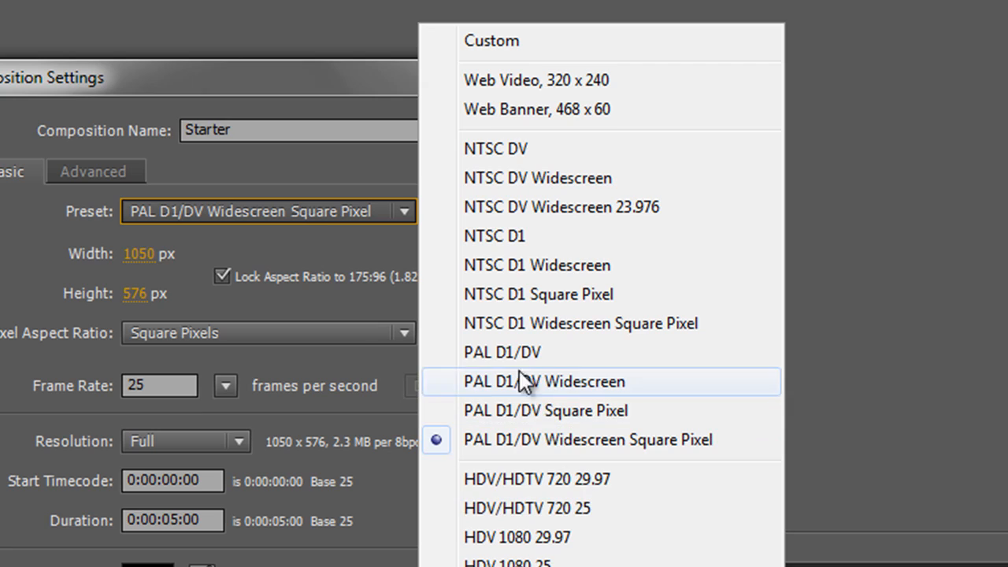
mouse_move(586, 523)
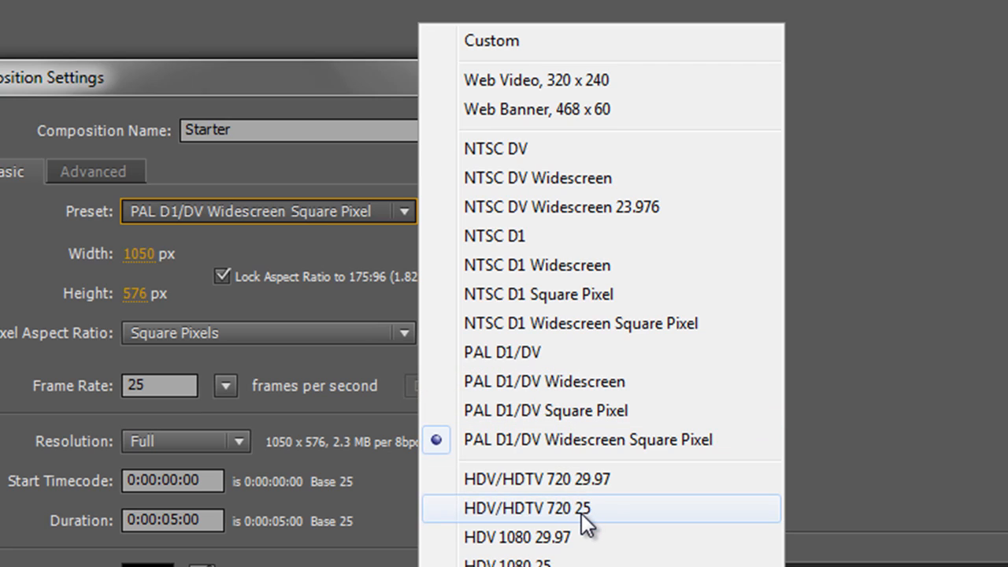
mouse_move(668, 353)
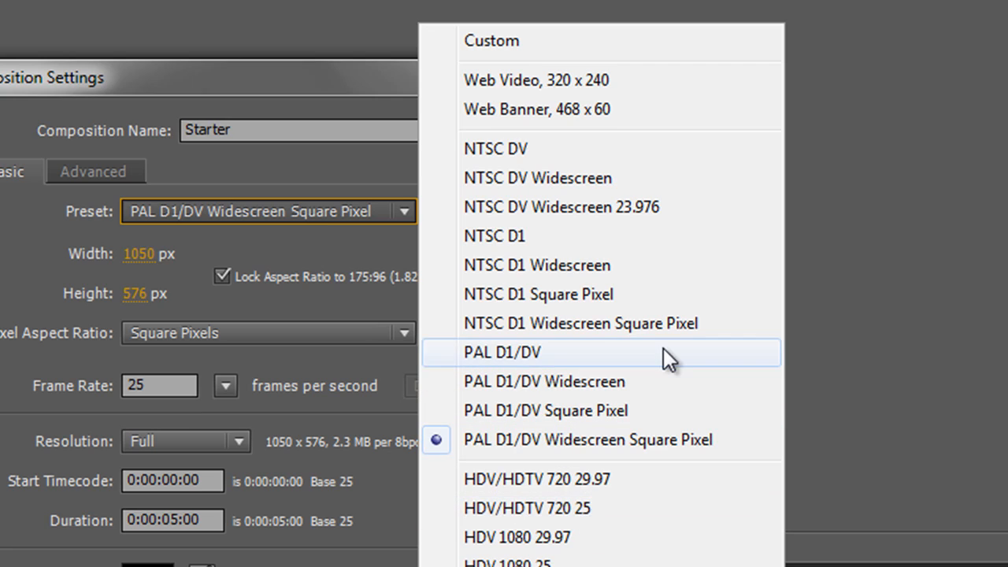
mouse_move(551, 264)
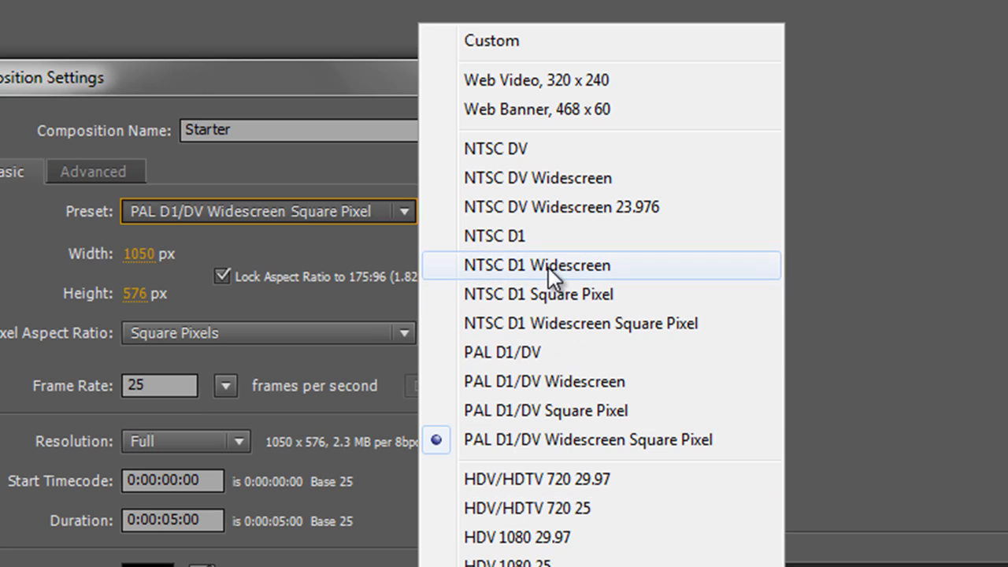
mouse_move(519, 323)
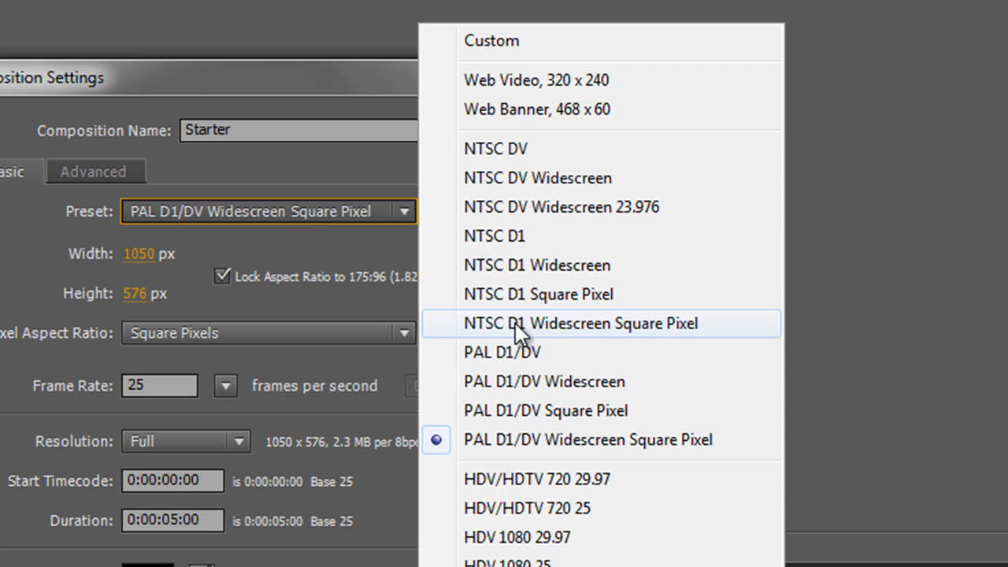
mouse_move(671, 464)
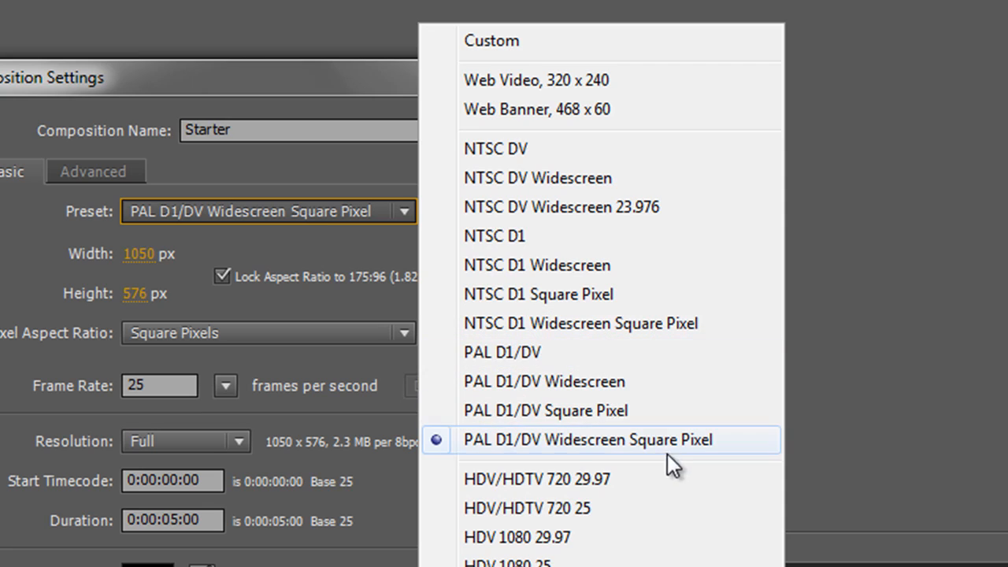
mouse_move(602, 353)
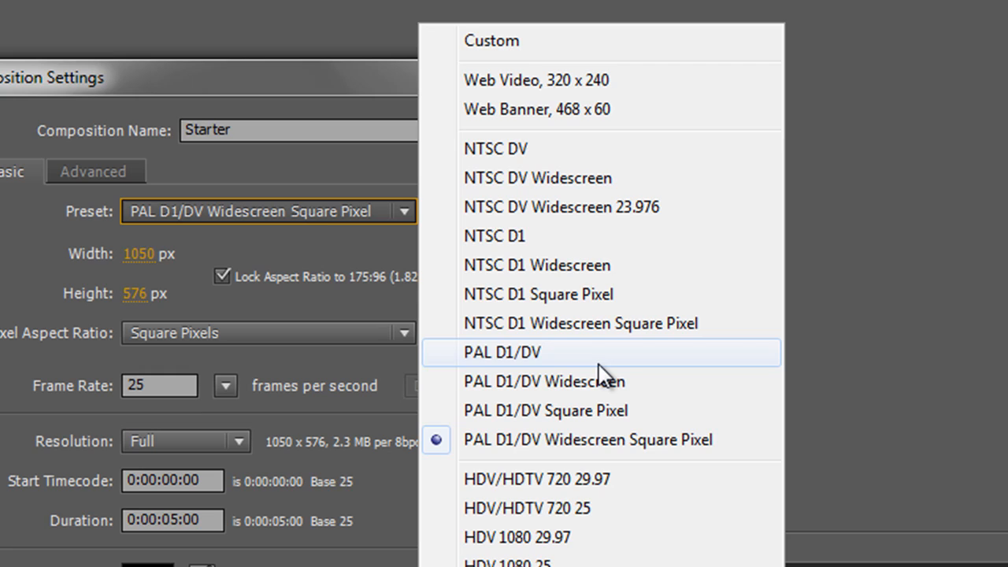
mouse_move(520, 236)
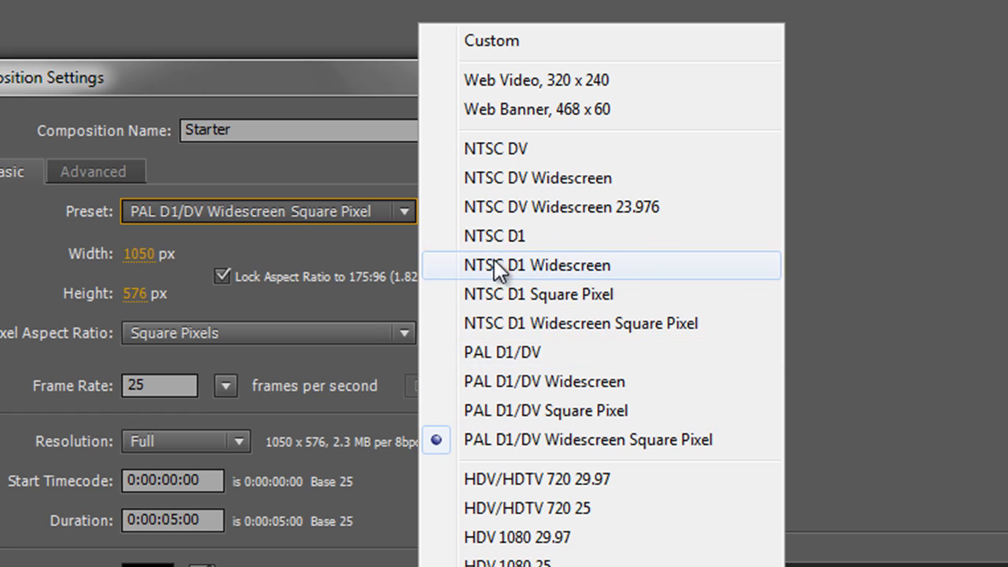
mouse_move(583, 410)
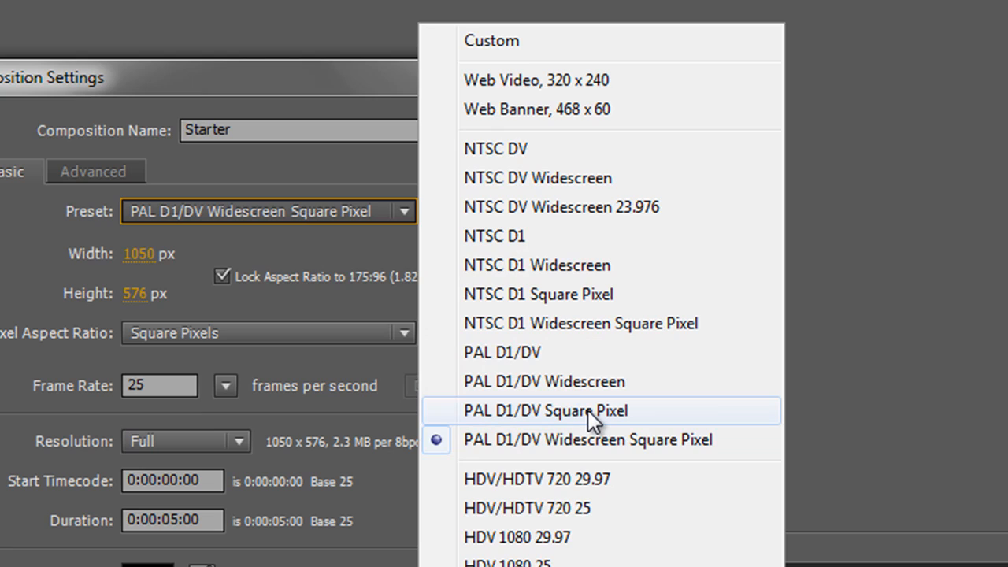
mouse_move(633, 353)
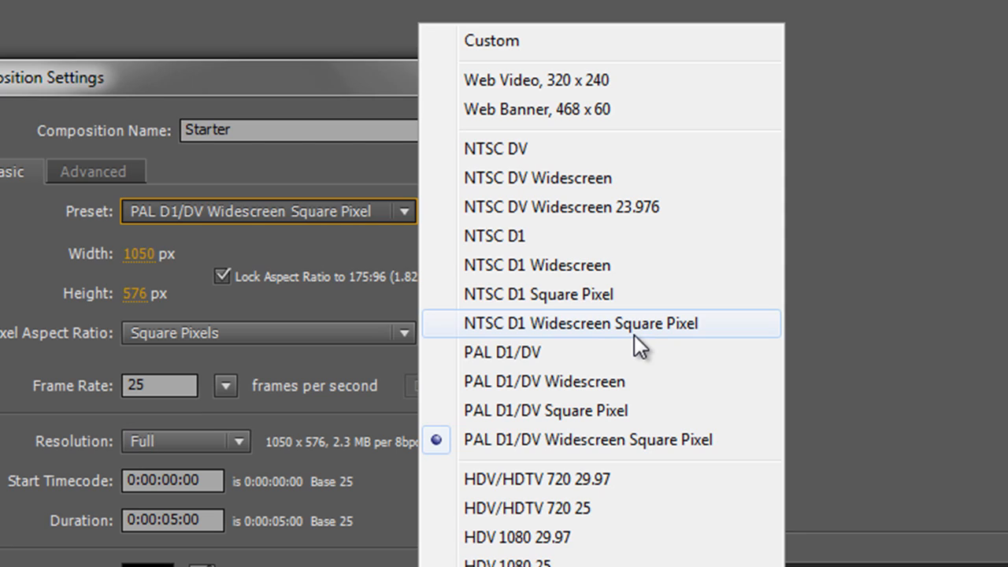
mouse_move(658, 449)
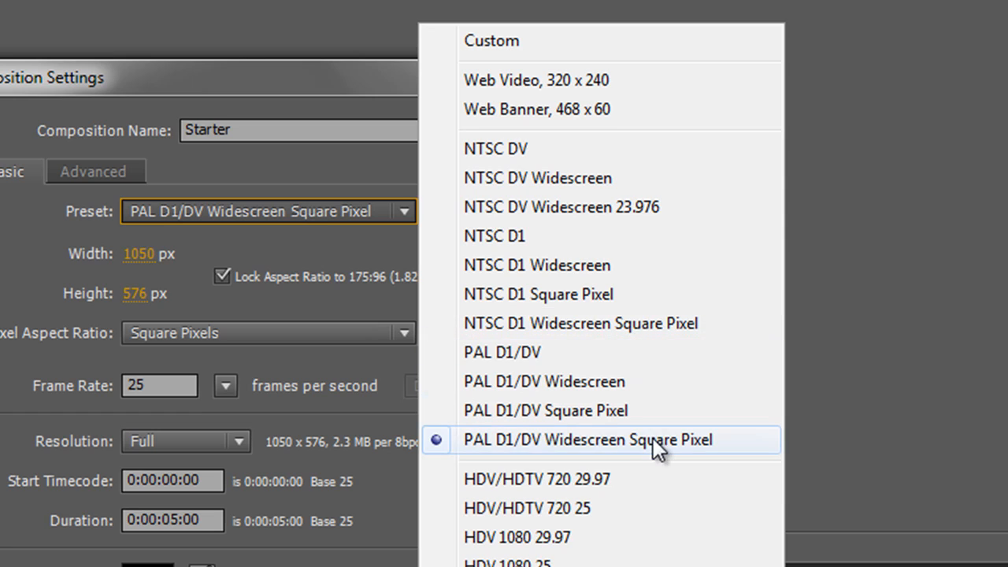
mouse_move(660, 460)
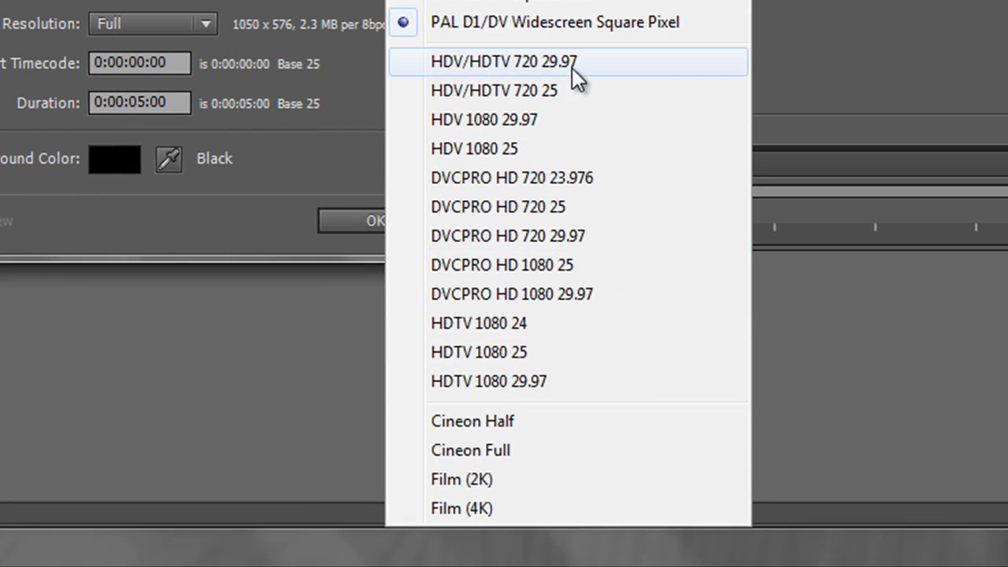
mouse_move(567, 75)
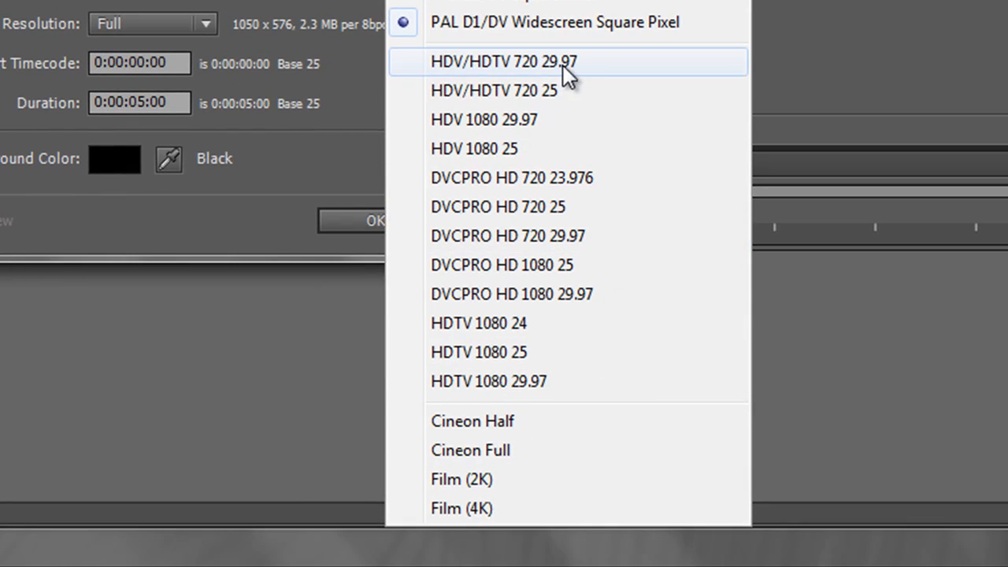
mouse_move(479, 323)
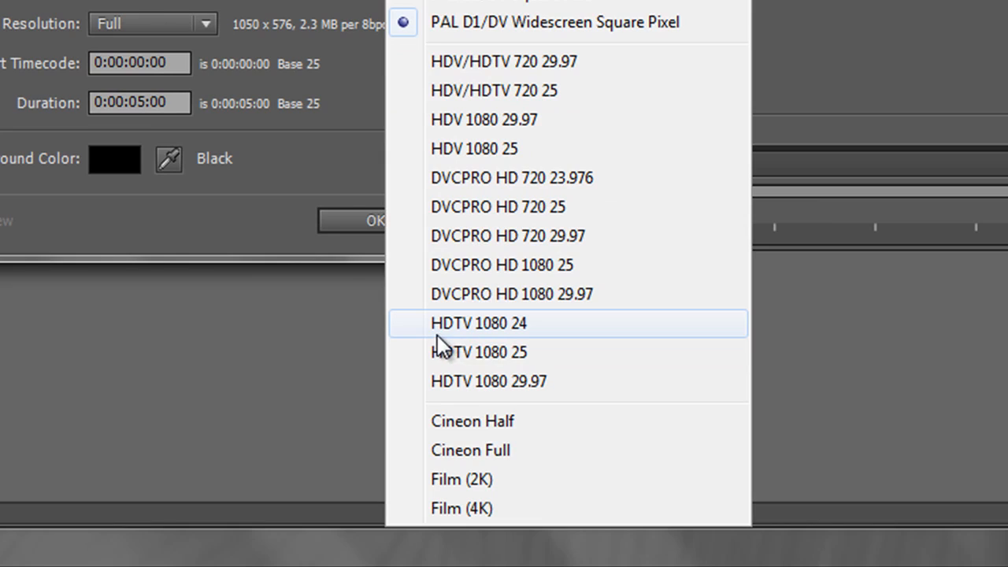
mouse_move(532, 349)
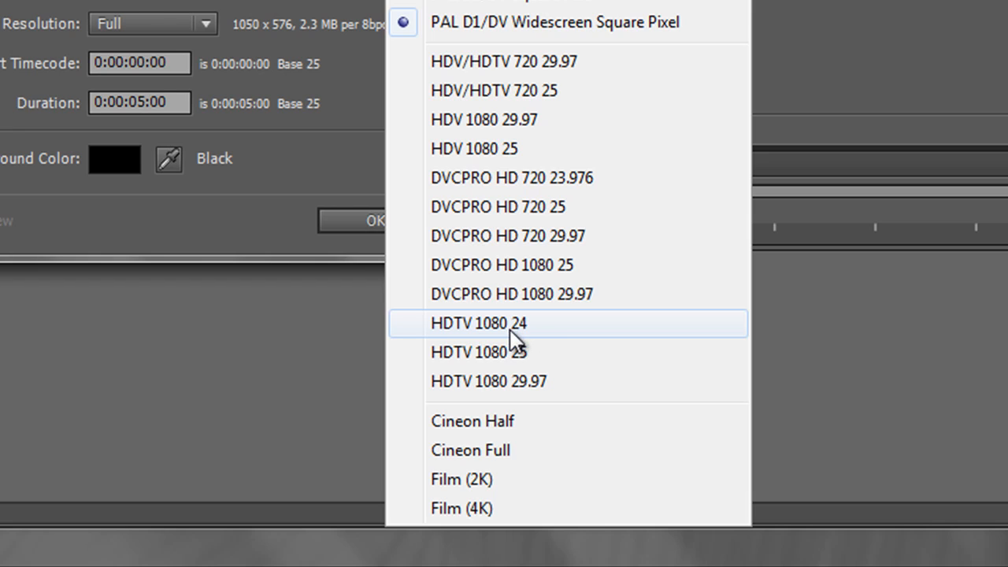
mouse_move(517, 353)
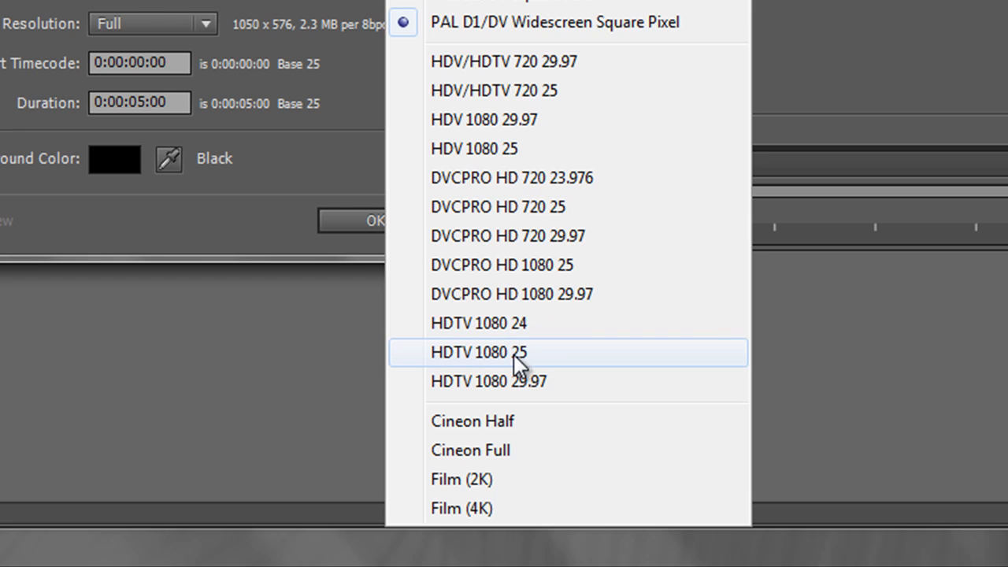
mouse_move(559, 391)
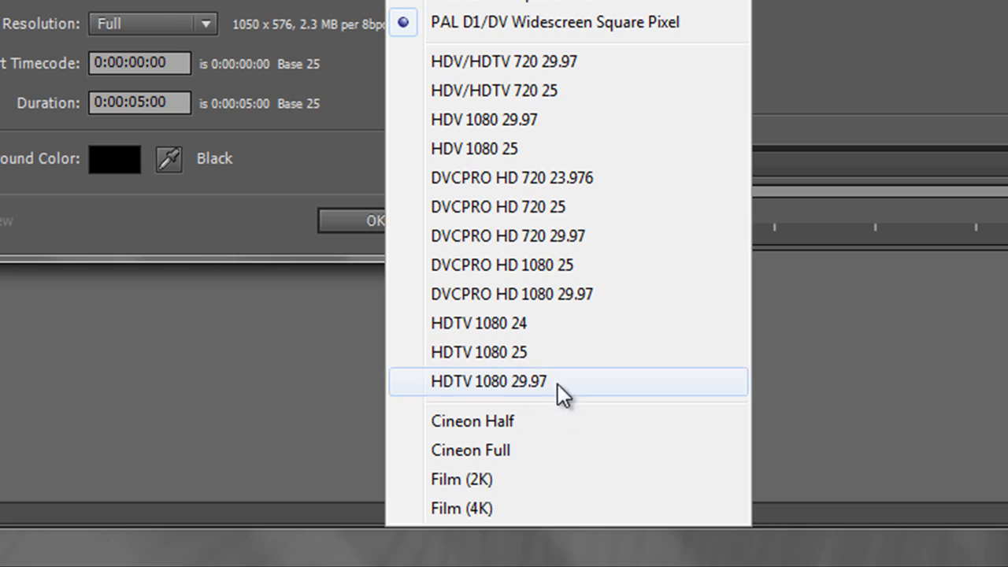
mouse_move(534, 394)
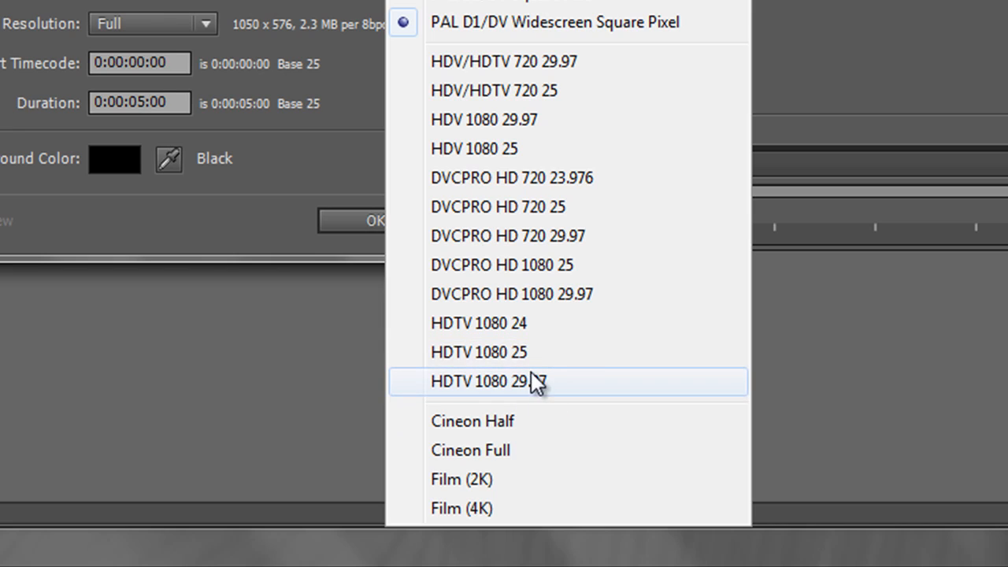
mouse_move(469, 401)
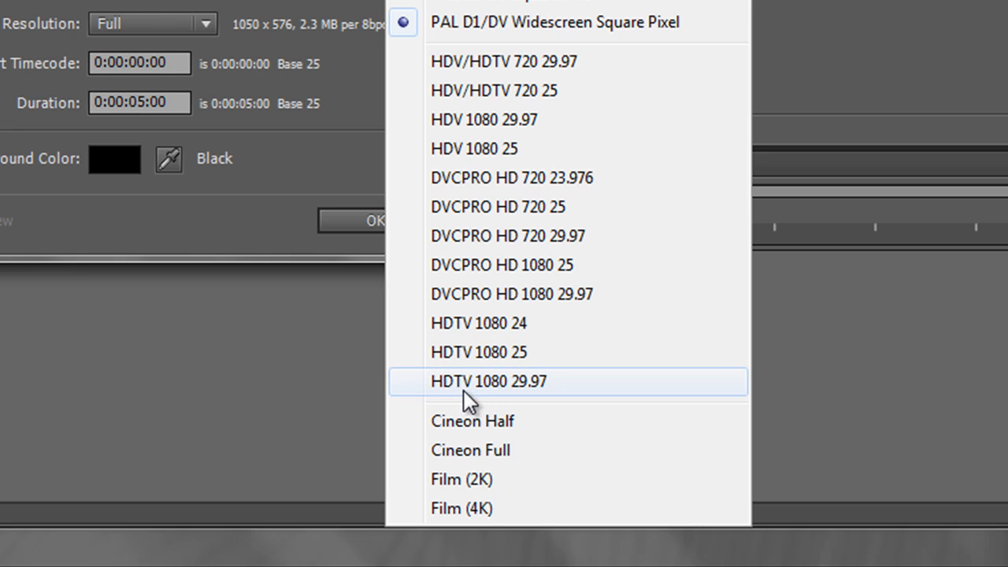
mouse_move(548, 401)
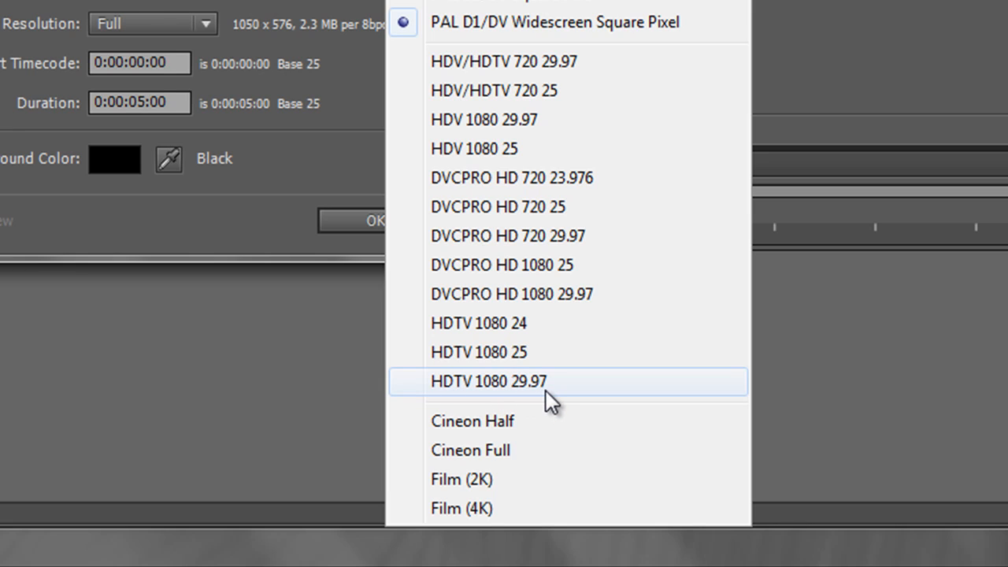
mouse_move(526, 353)
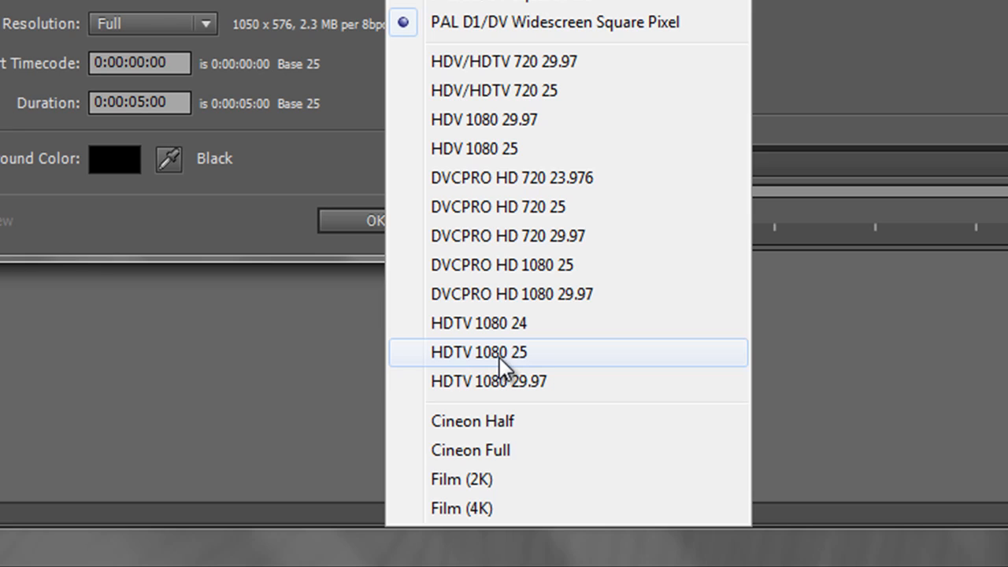
mouse_move(522, 371)
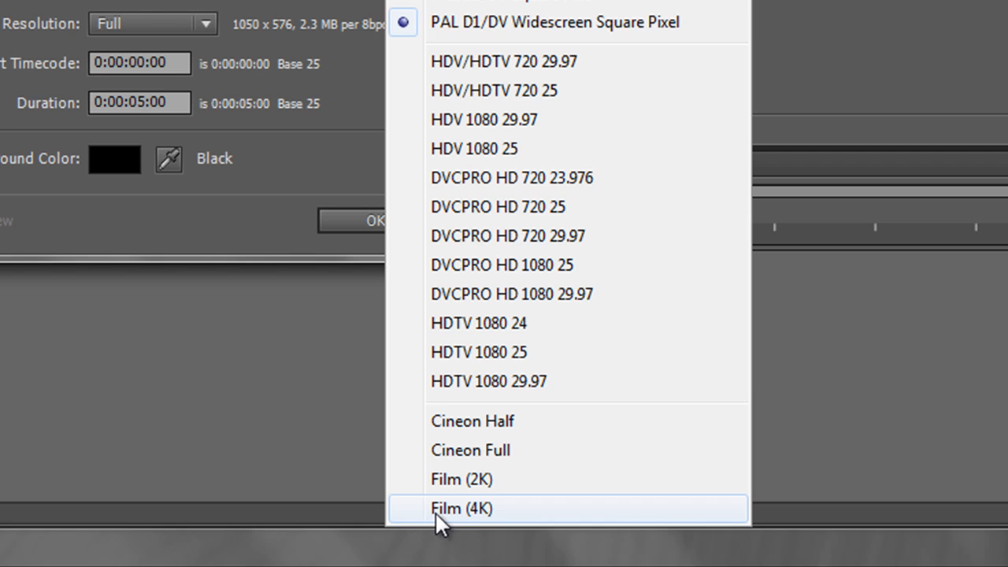
mouse_move(501, 520)
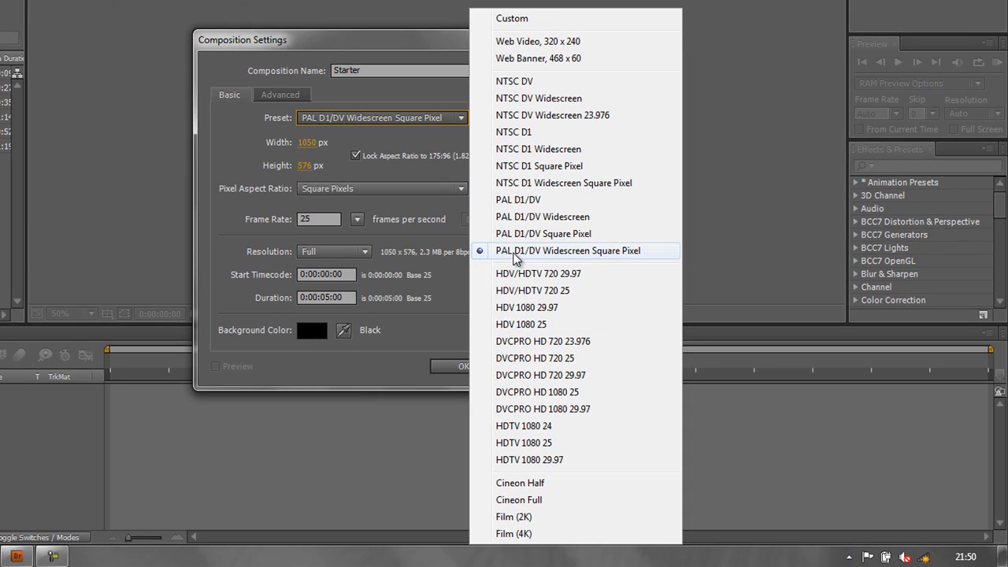
mouse_move(583, 259)
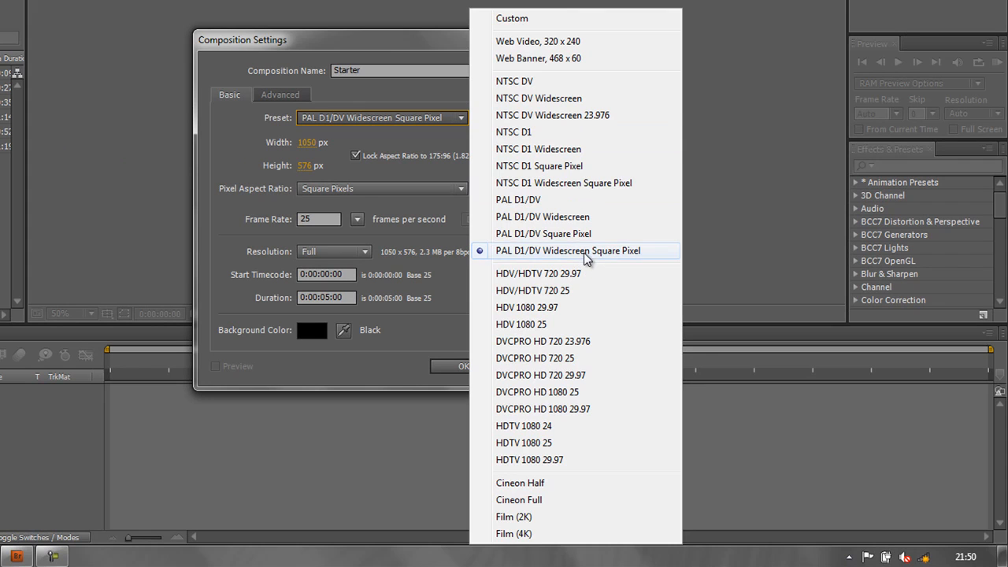
Step: Dismiss the preset list, leaving Starter at PAL D1/DV Widescreen Square Pixel, 1050×576
left_click(567, 250)
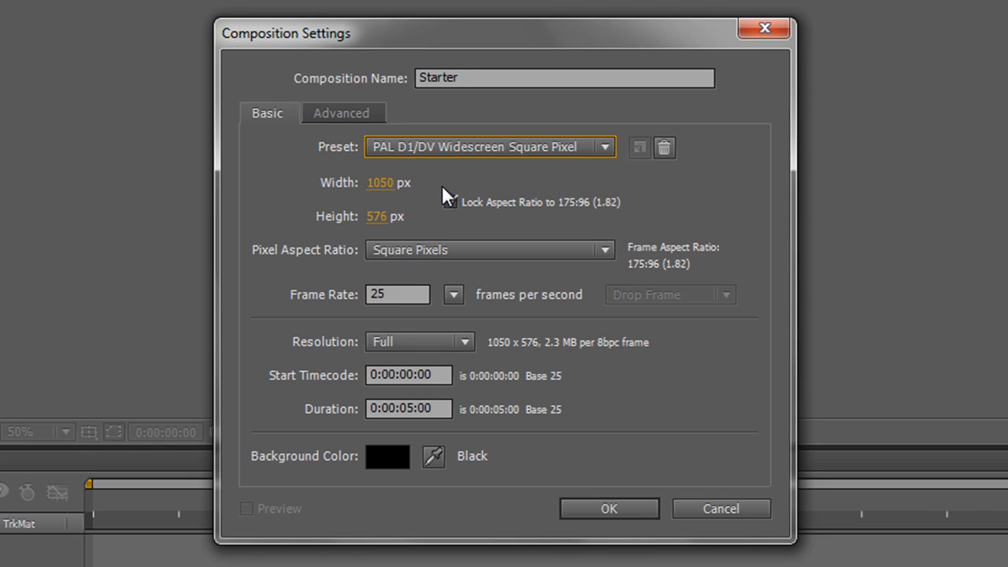
left_click(450, 202)
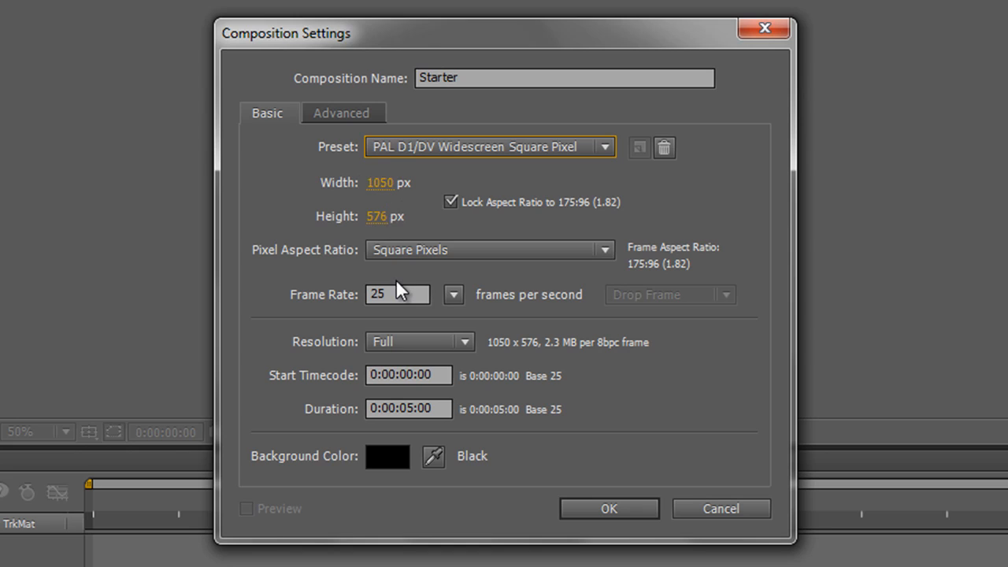
mouse_move(616, 439)
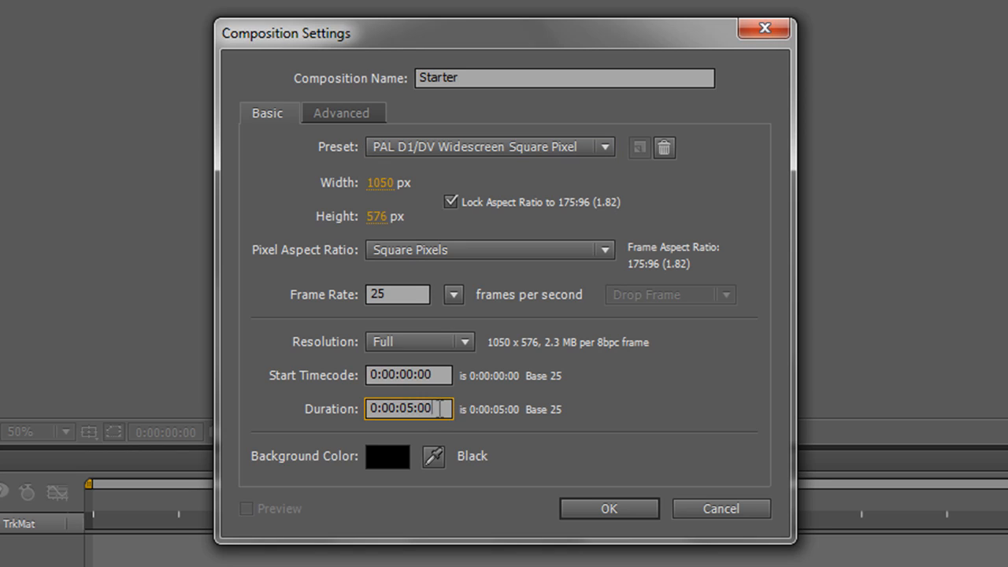
Step: Replace the 5-second duration, trying 10 and 10., ending with 3:00:00:00
triple_click(408, 408)
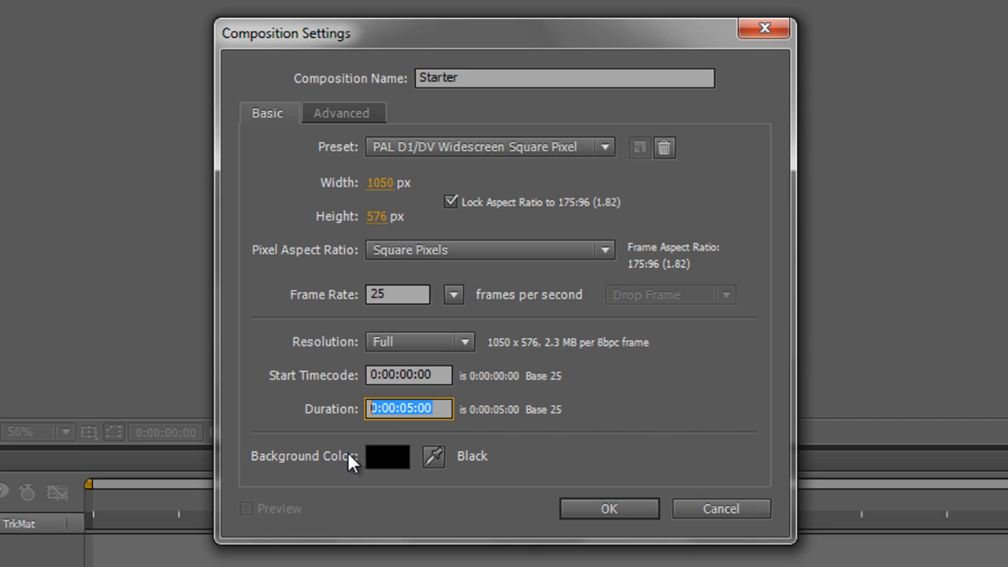
type("10")
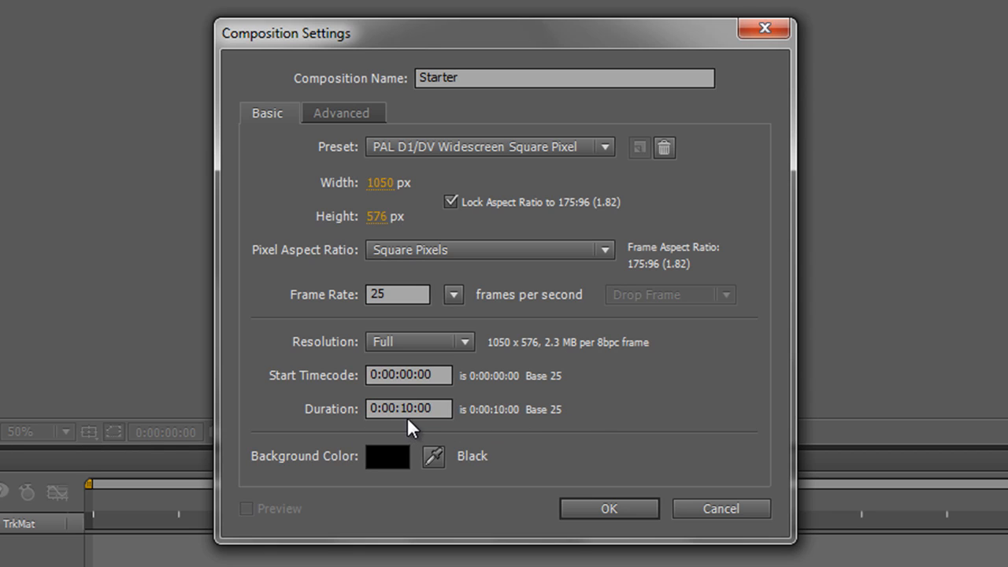
left_click(408, 408)
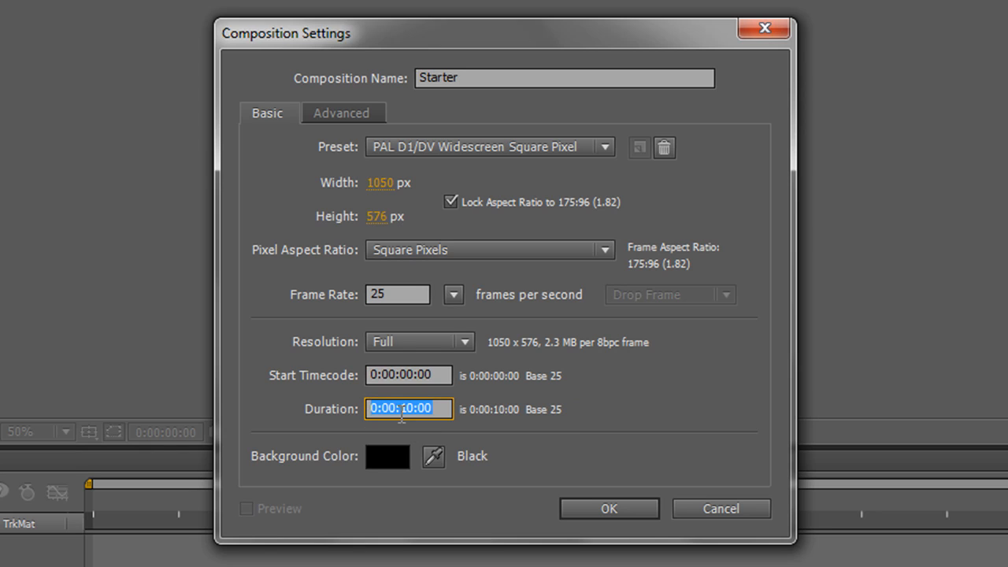
type("10")
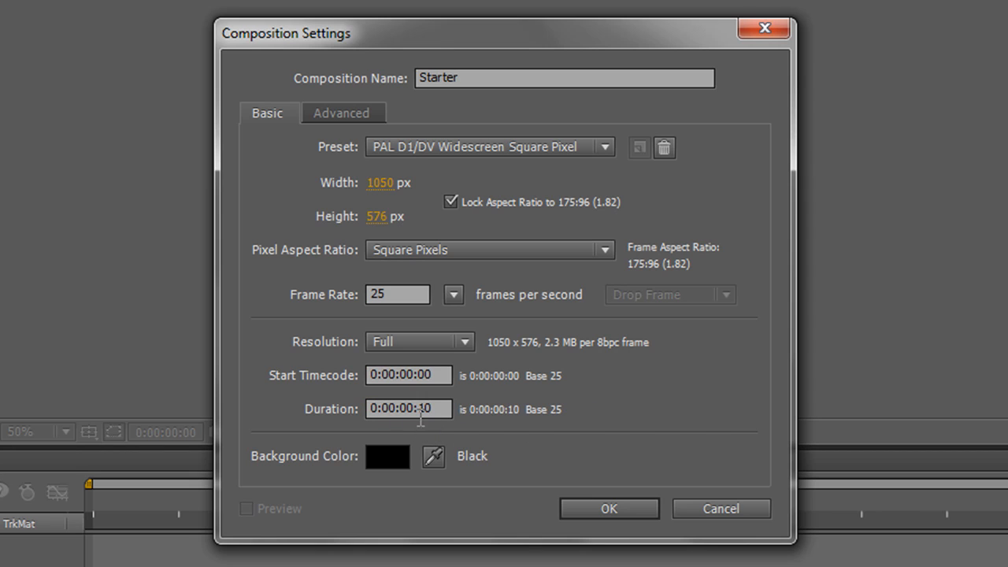
left_click(408, 410)
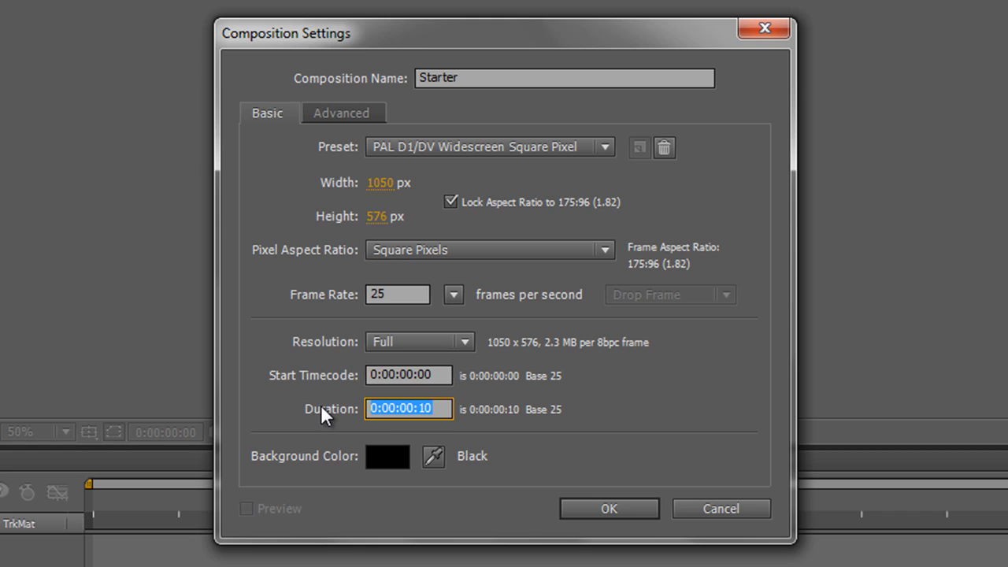
type("10.")
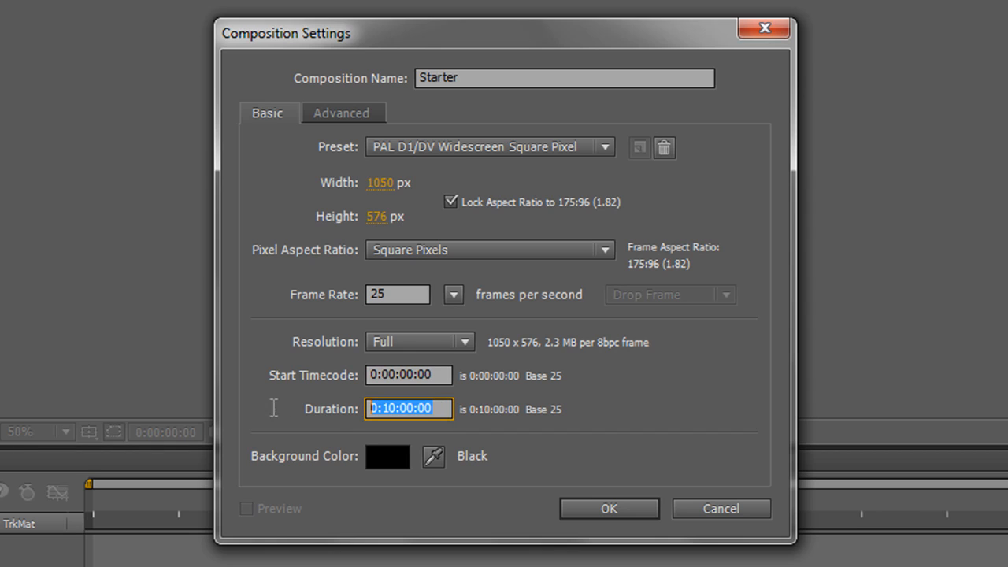
type("3:")
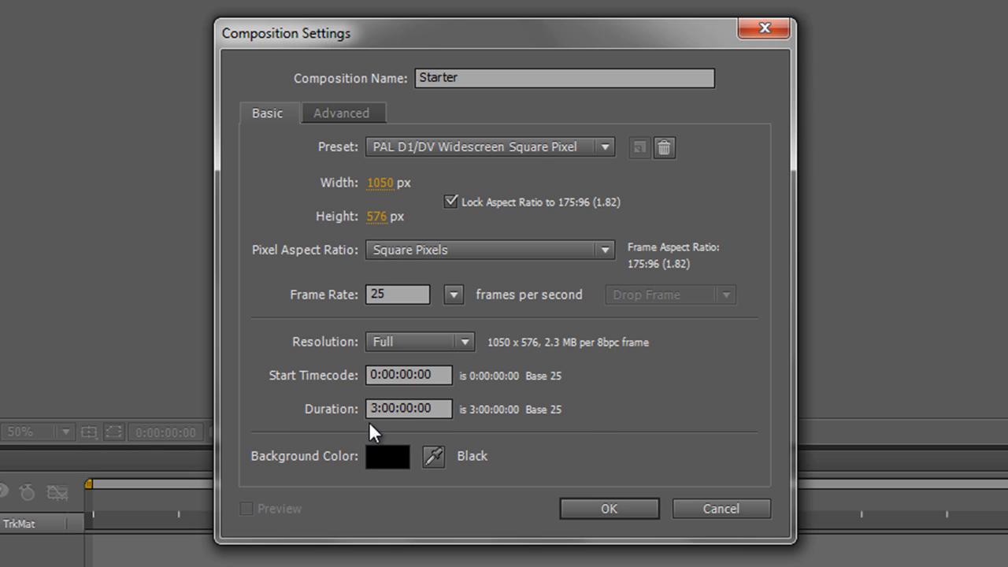
left_click(409, 410)
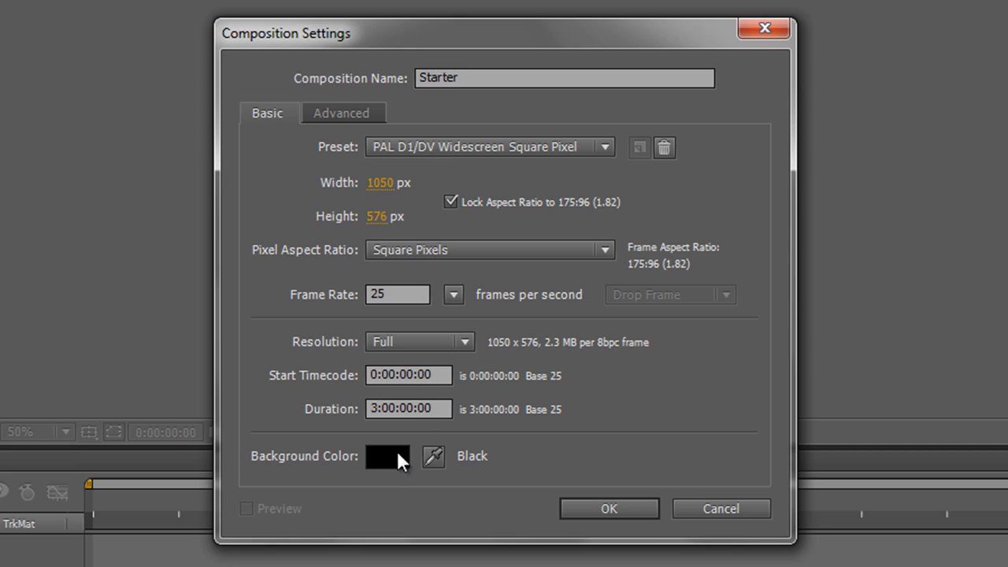
mouse_move(391, 466)
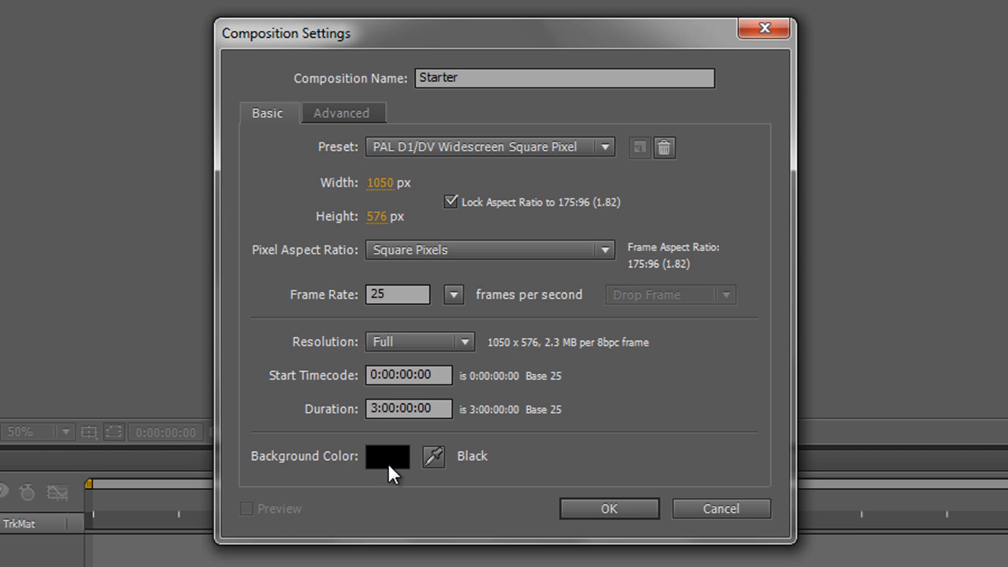
mouse_move(376, 469)
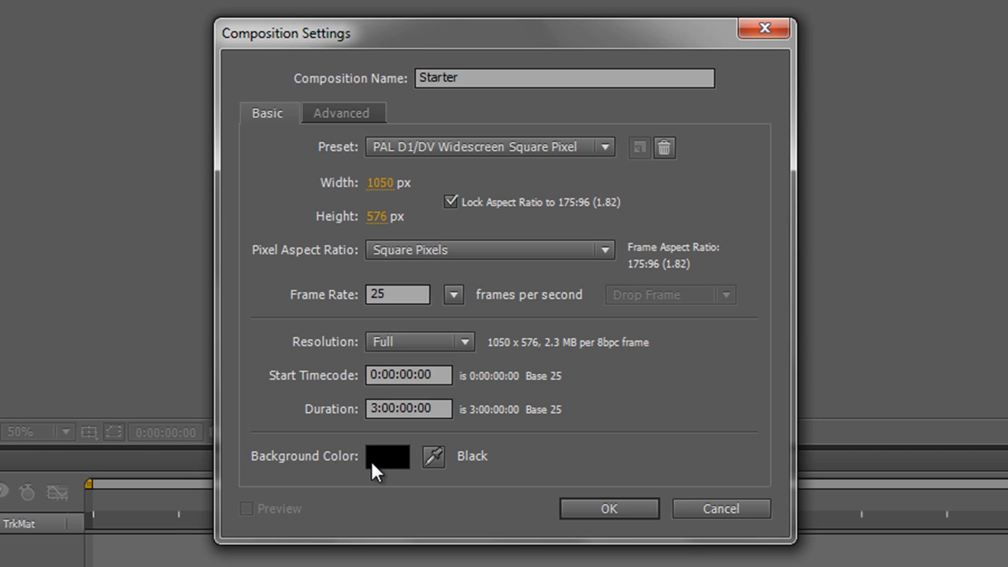
left_click(388, 457)
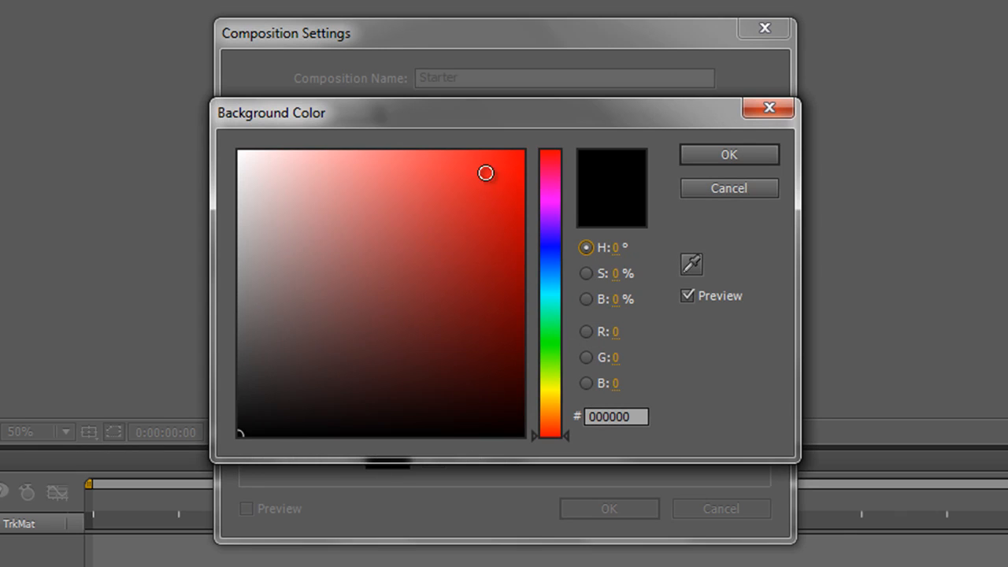
mouse_move(716, 130)
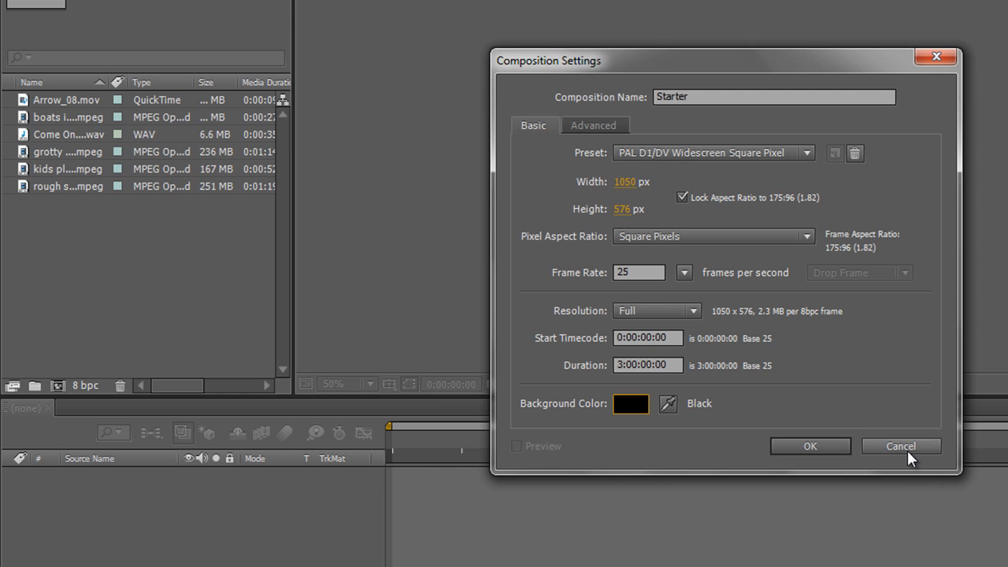
Step: Cancel the Starter composition settings so no composition is created
left_click(901, 445)
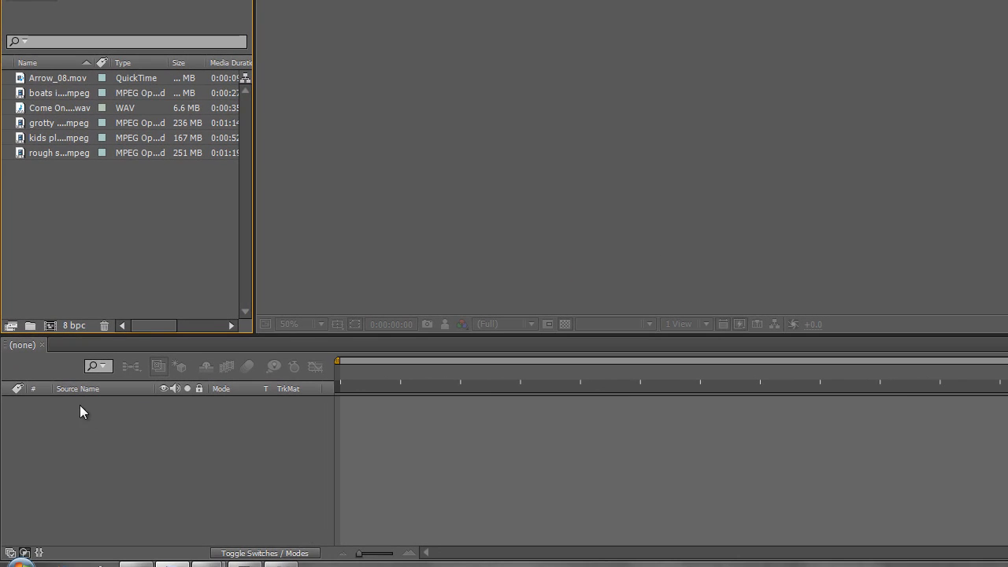
mouse_move(78, 483)
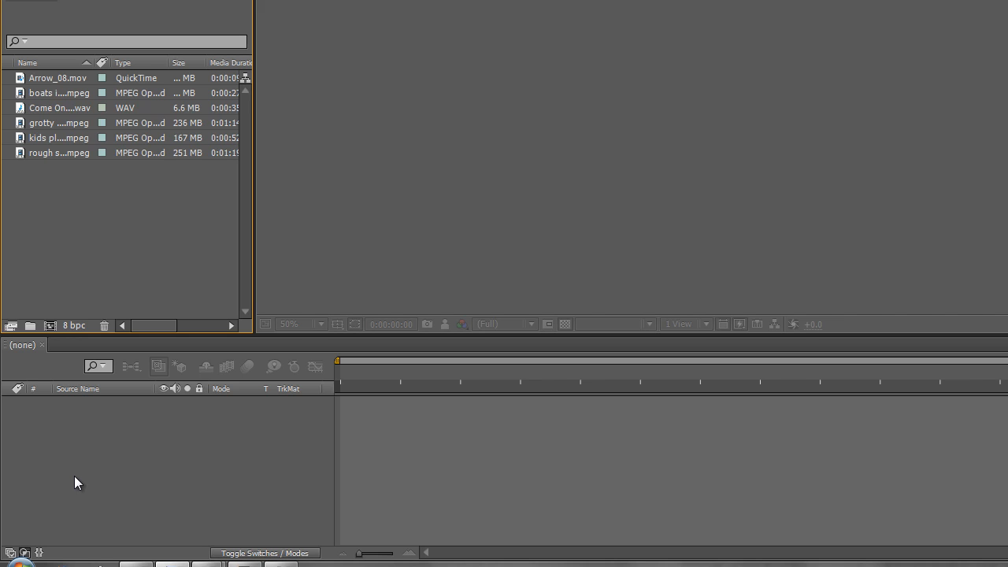
mouse_move(82, 323)
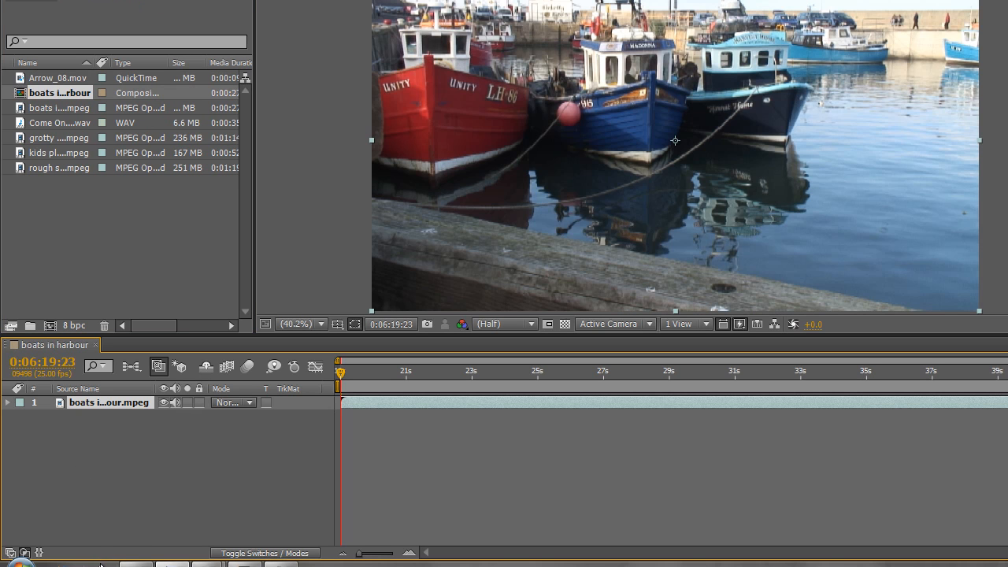
mouse_move(541, 55)
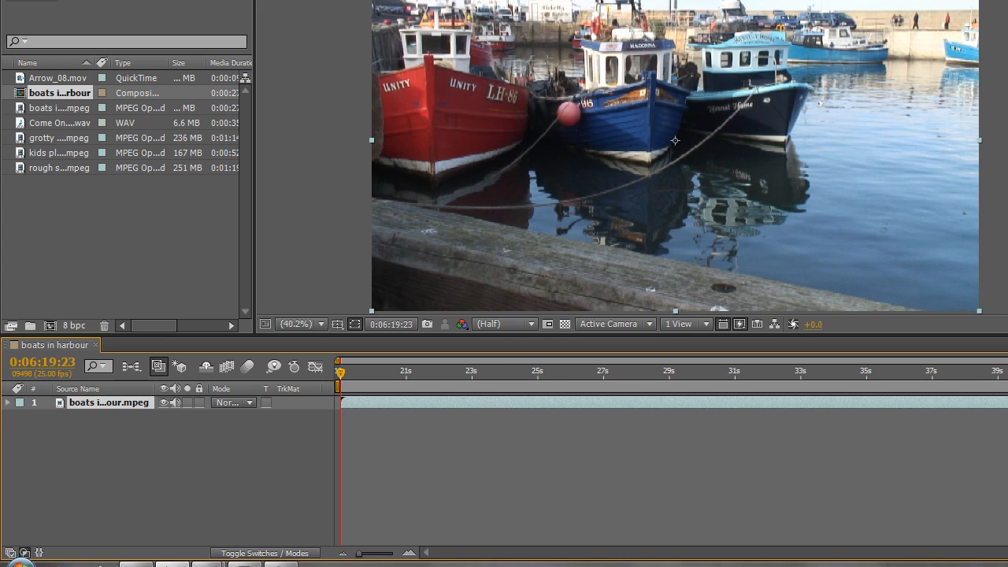
mouse_move(725, 123)
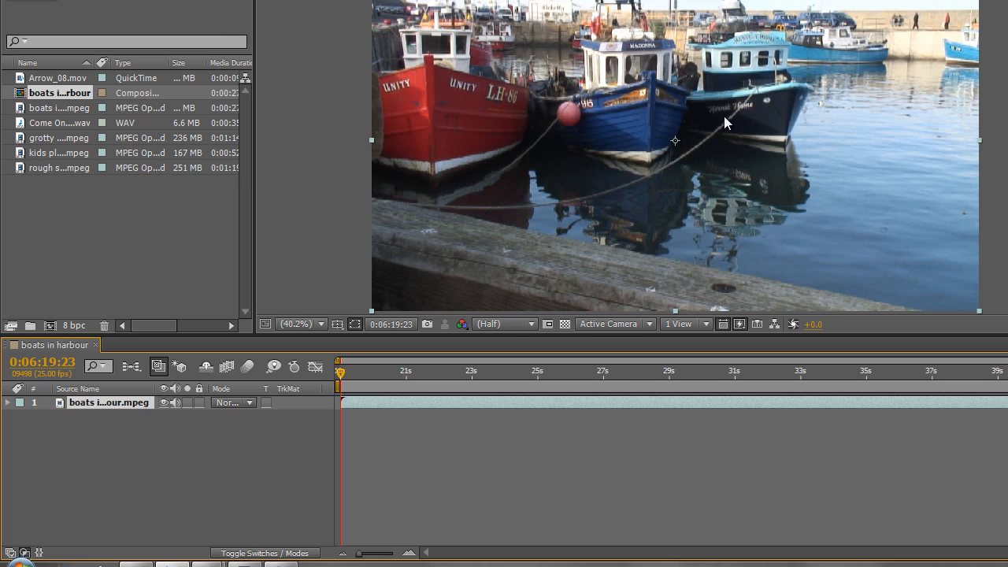
mouse_move(373, 546)
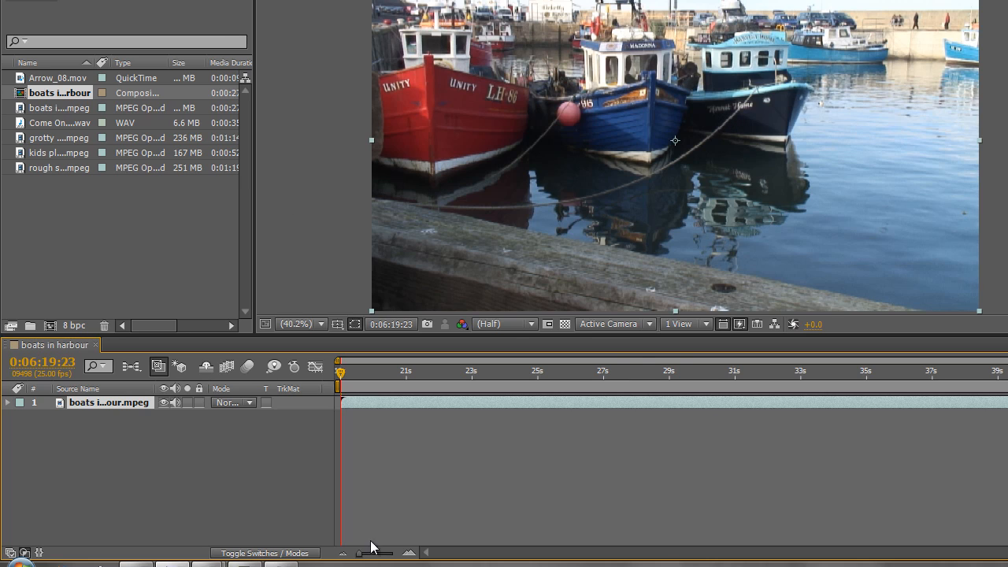
mouse_move(627, 479)
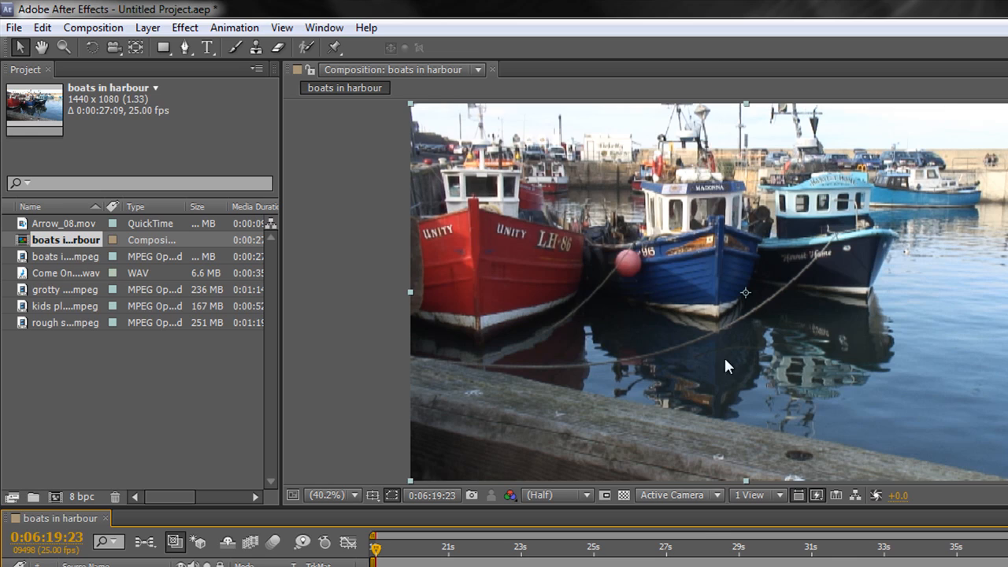
mouse_move(55, 498)
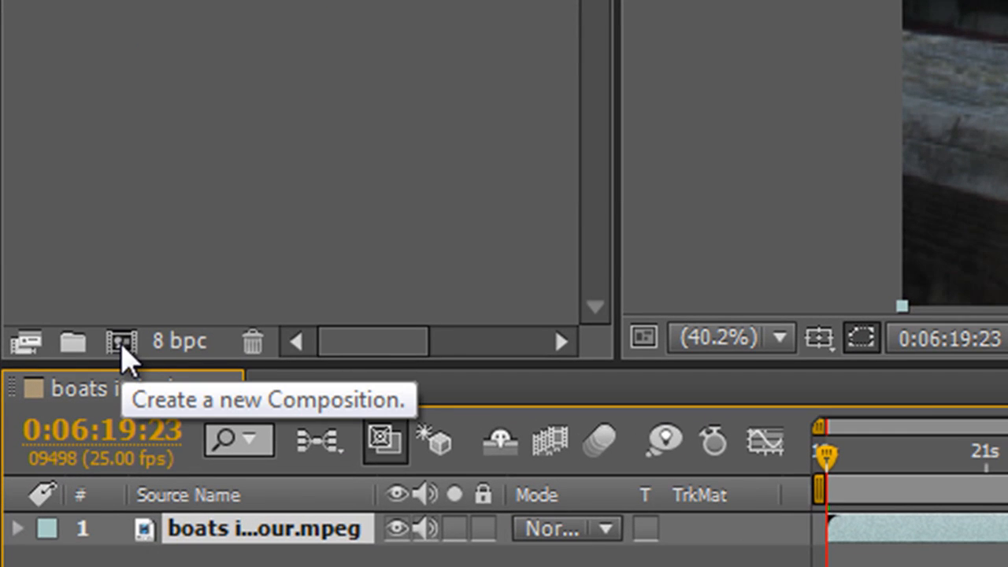
Step: Create an empty PAL widescreen 1050×576 composition named 'Starter', five seconds long
left_click(119, 340)
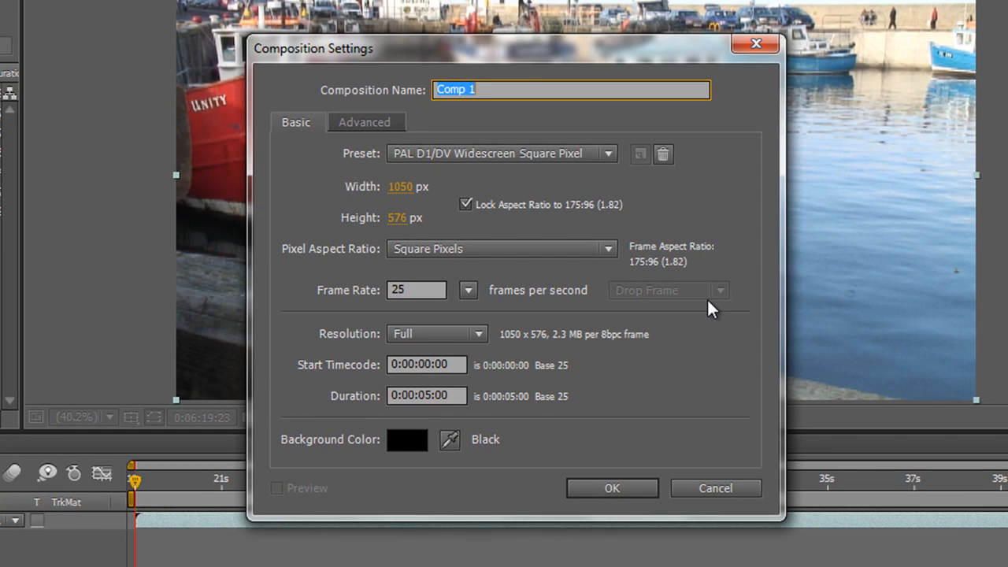
mouse_move(460, 123)
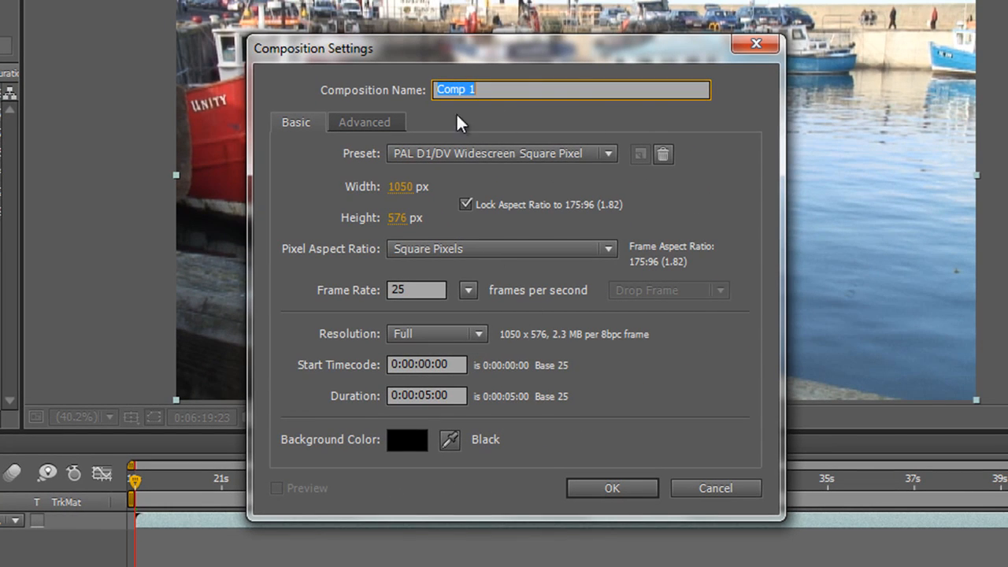
mouse_move(526, 89)
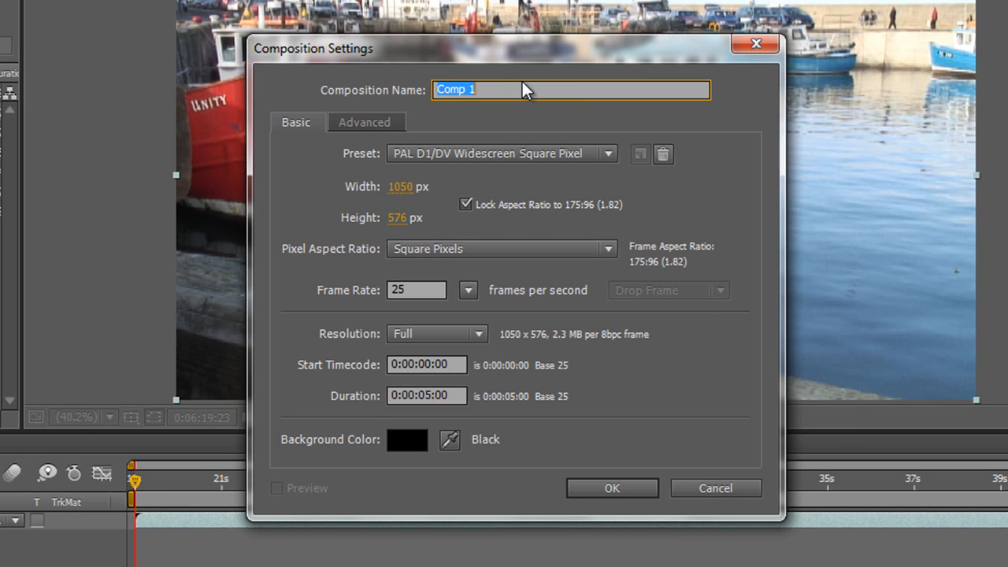
type("Starter")
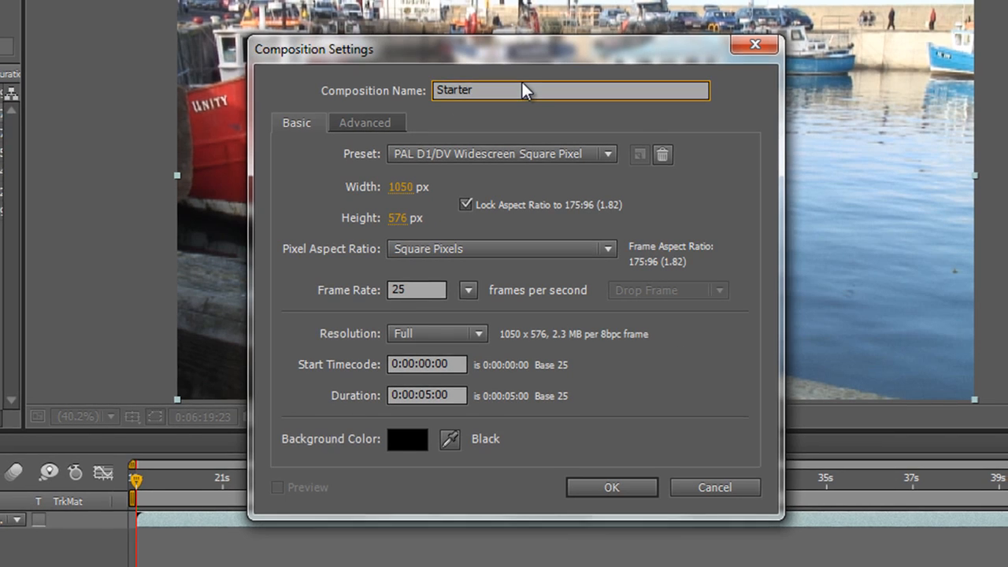
left_click(611, 487)
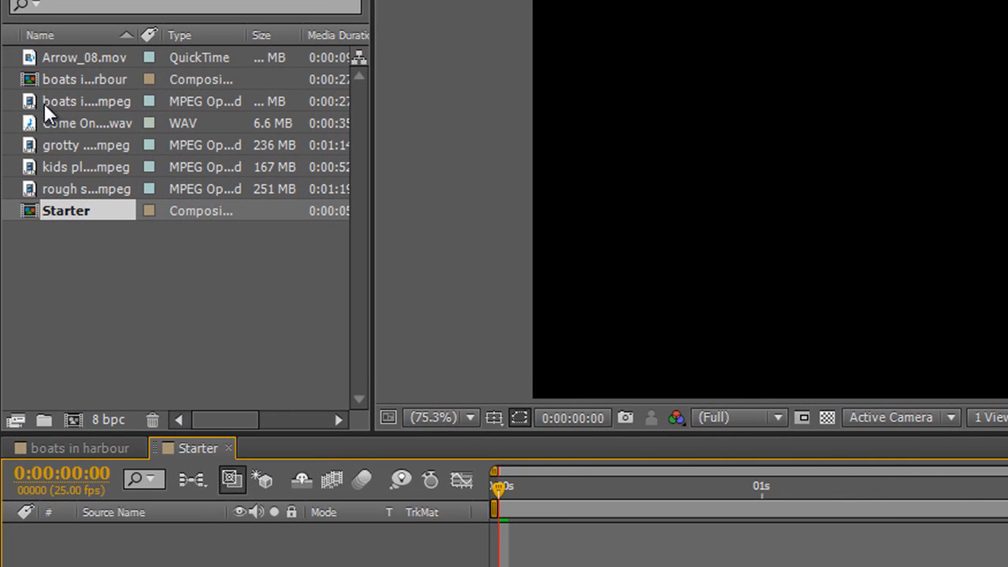
mouse_move(65, 117)
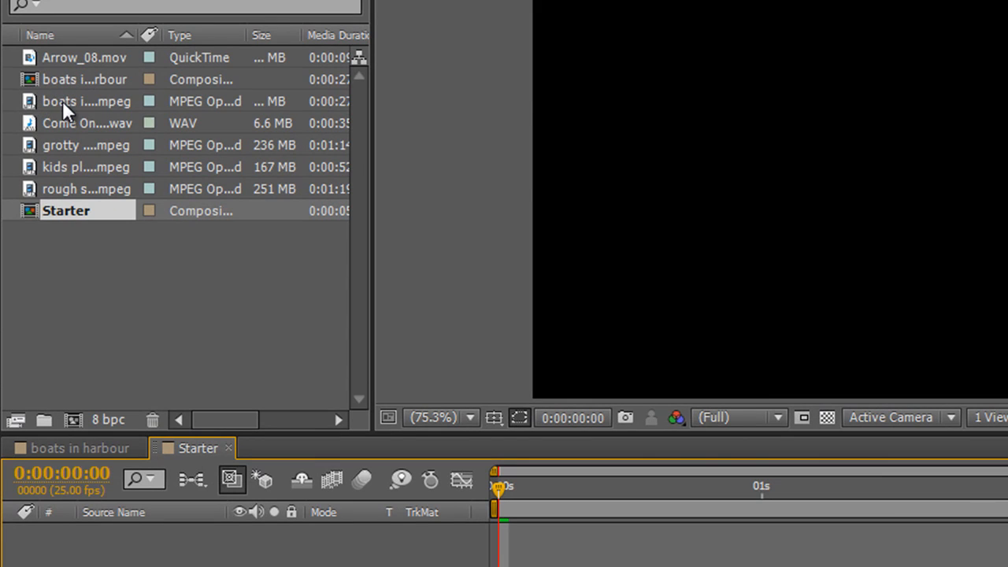
Step: Add the boats footage to Starter and scale the layer past the composition frame edges
left_click(87, 101)
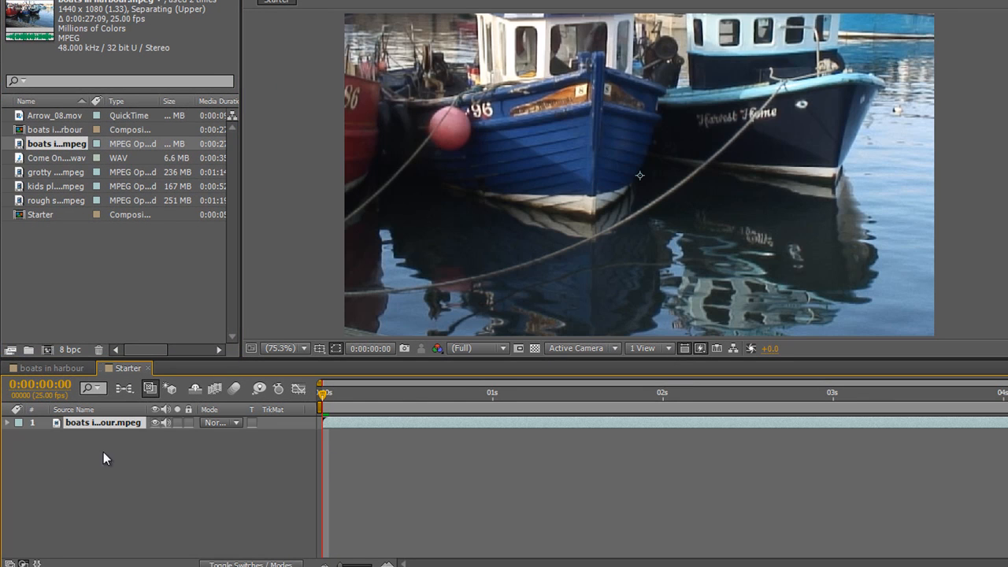
left_click(282, 348)
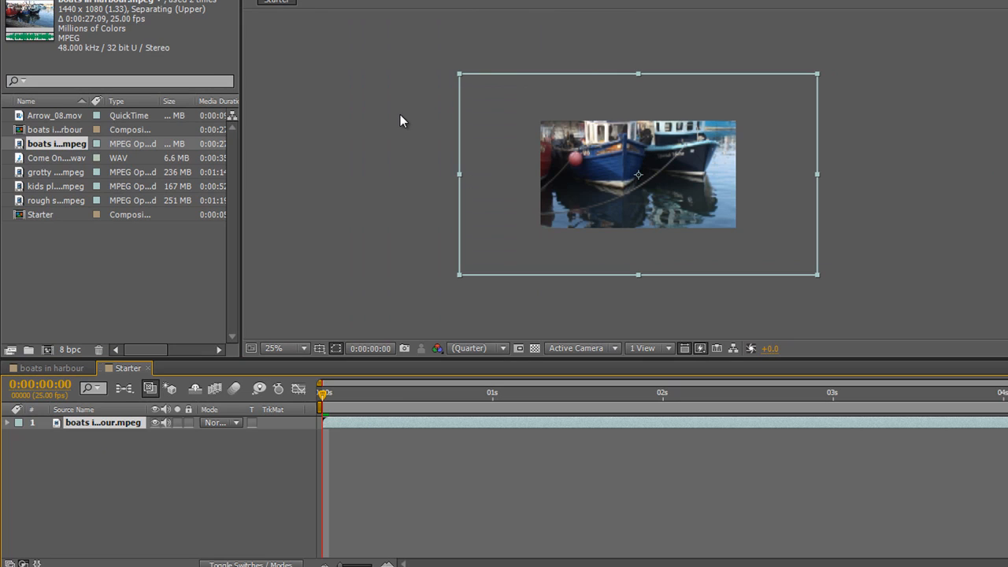
mouse_move(531, 211)
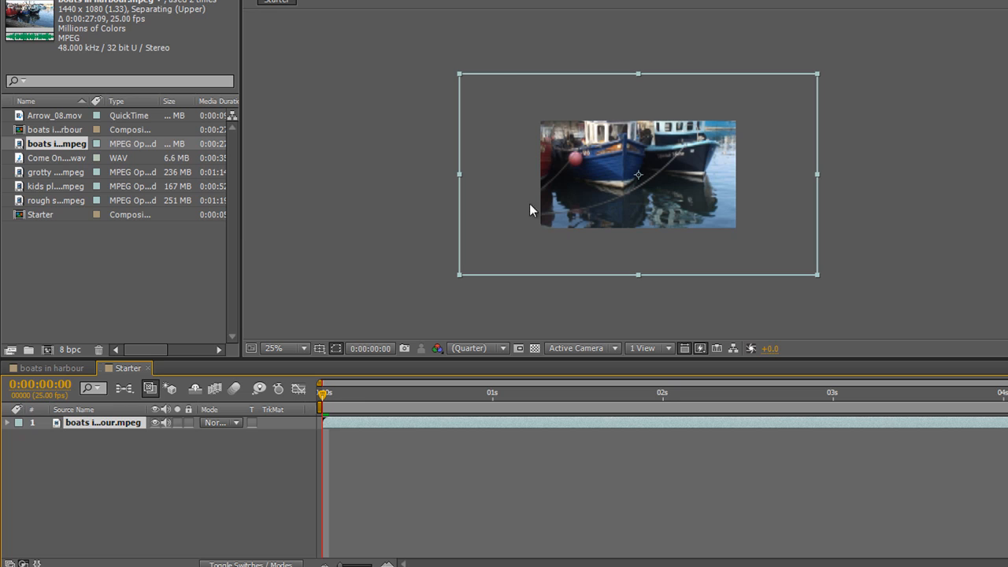
mouse_move(815, 69)
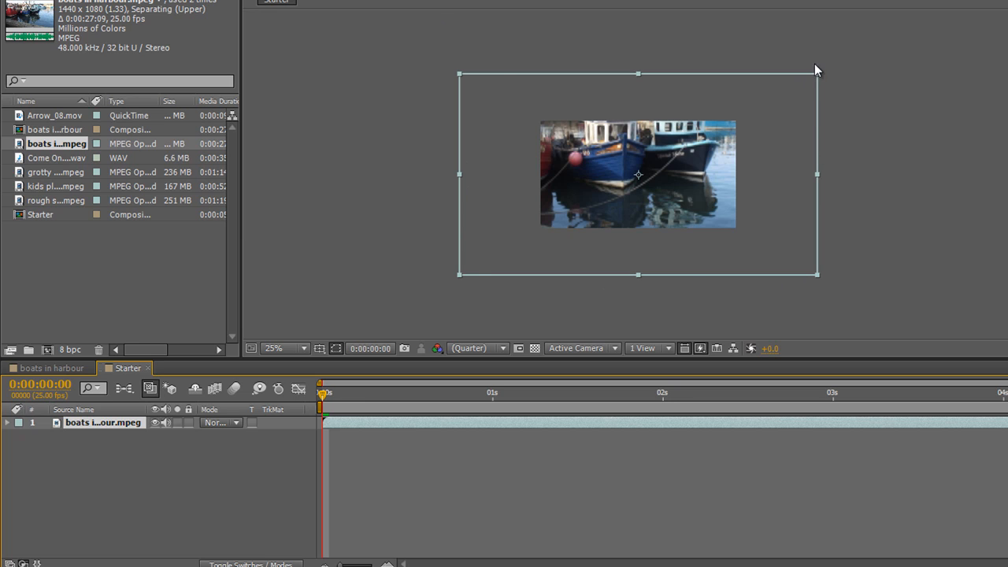
mouse_move(819, 75)
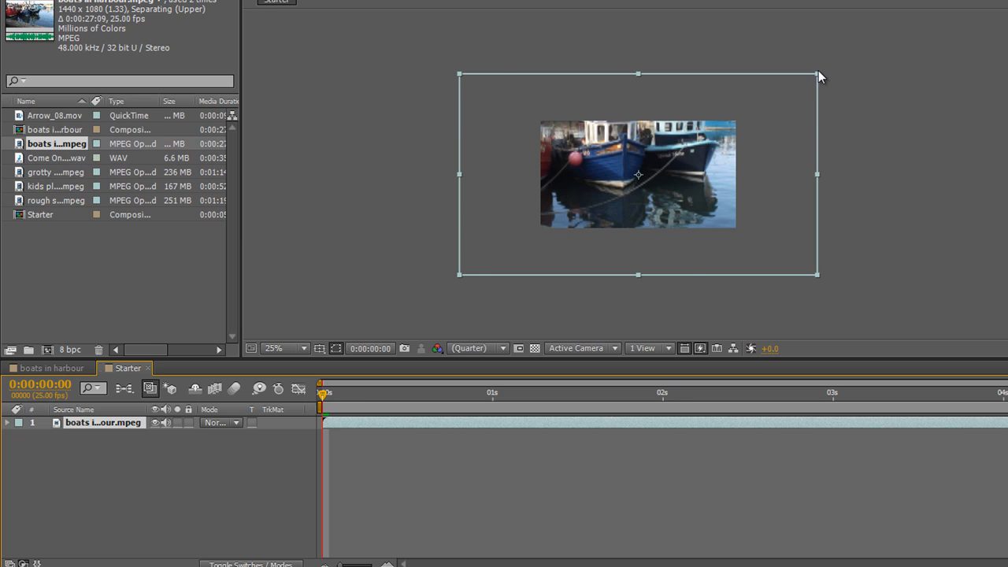
mouse_move(813, 69)
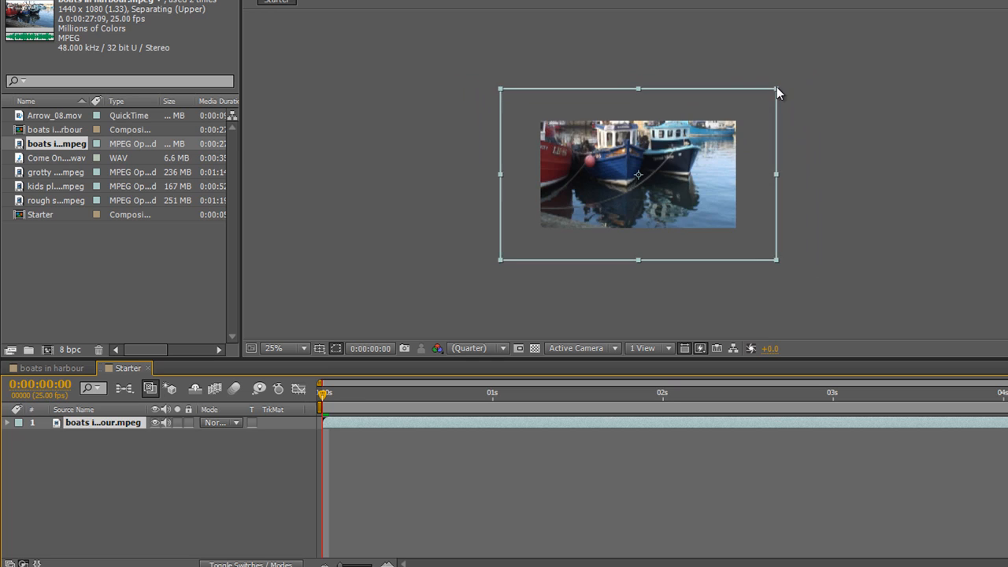
left_click_drag(775, 88, 748, 109)
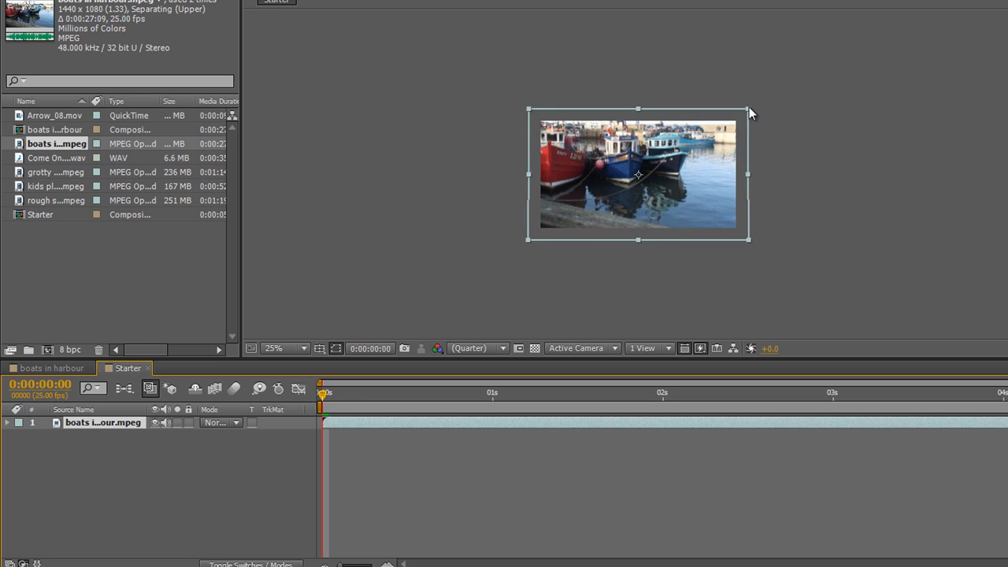
left_click_drag(748, 108, 775, 85)
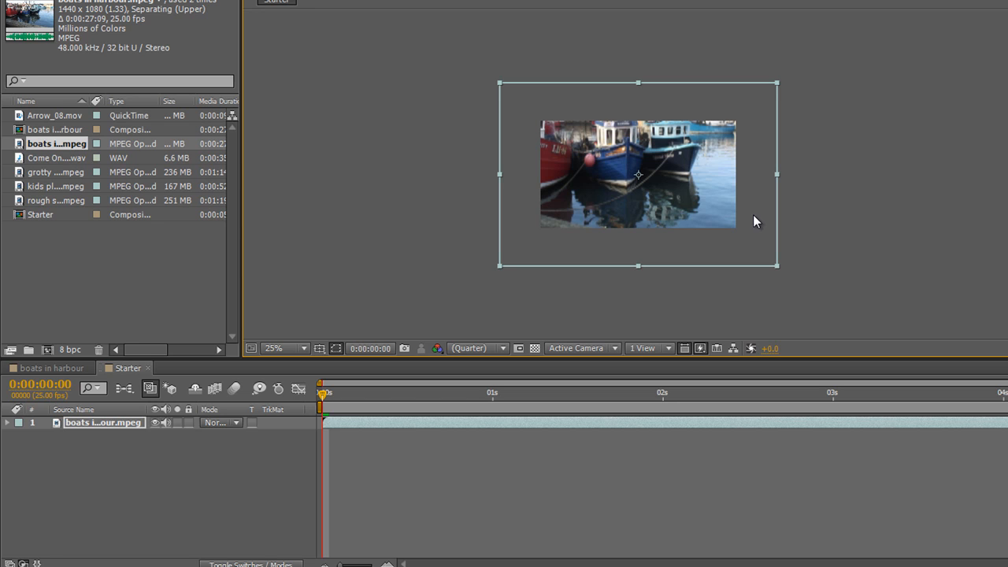
mouse_move(762, 212)
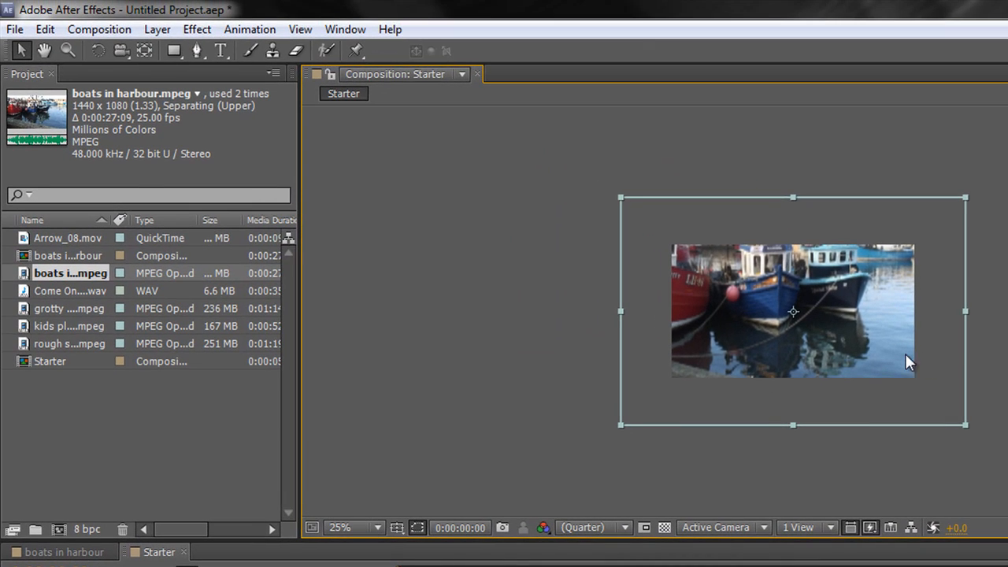
Step: Fit the boats layer to the composition with Layer > Transform > Fit to Comp and inspect it zoomed in
left_click(157, 29)
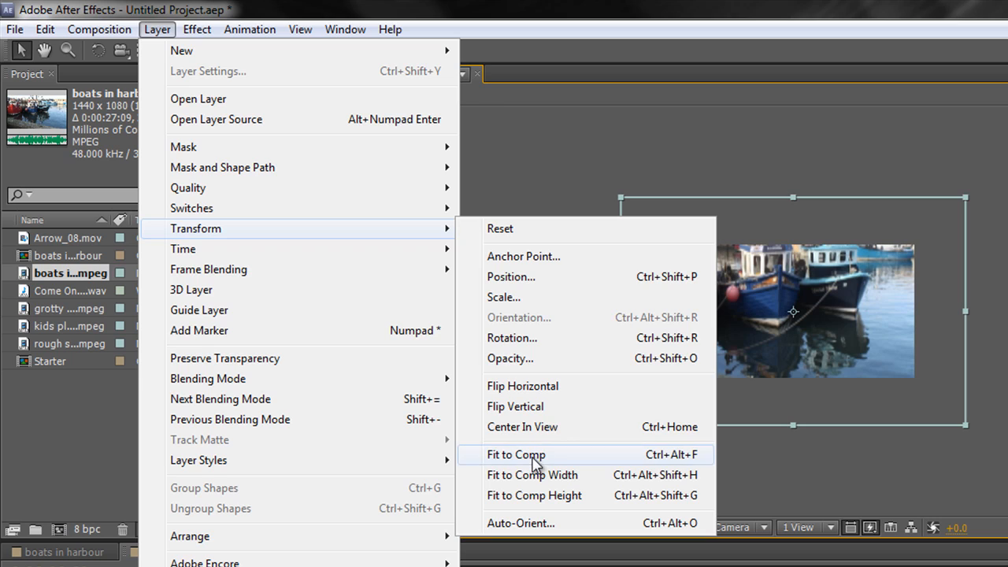
left_click(517, 453)
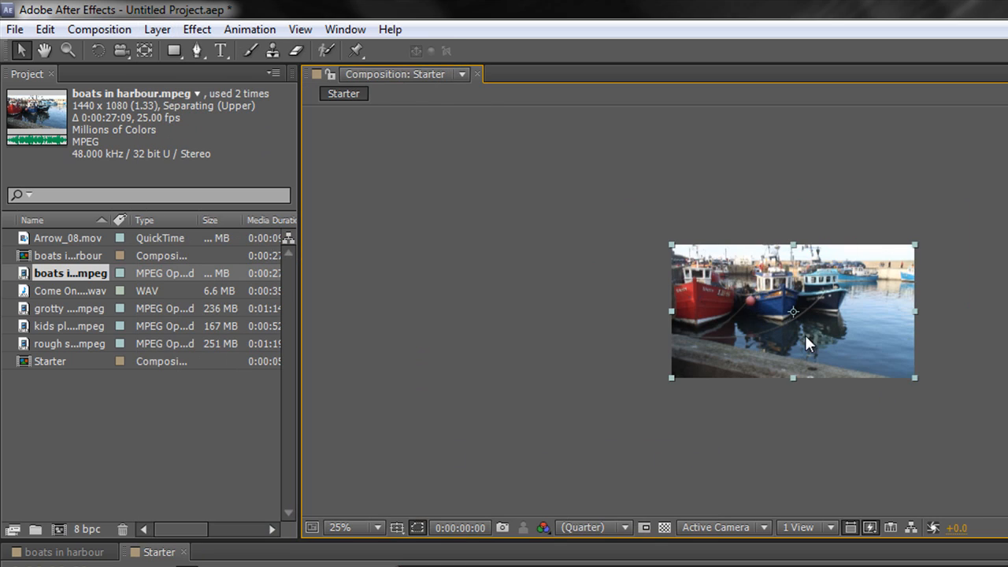
left_click(350, 526)
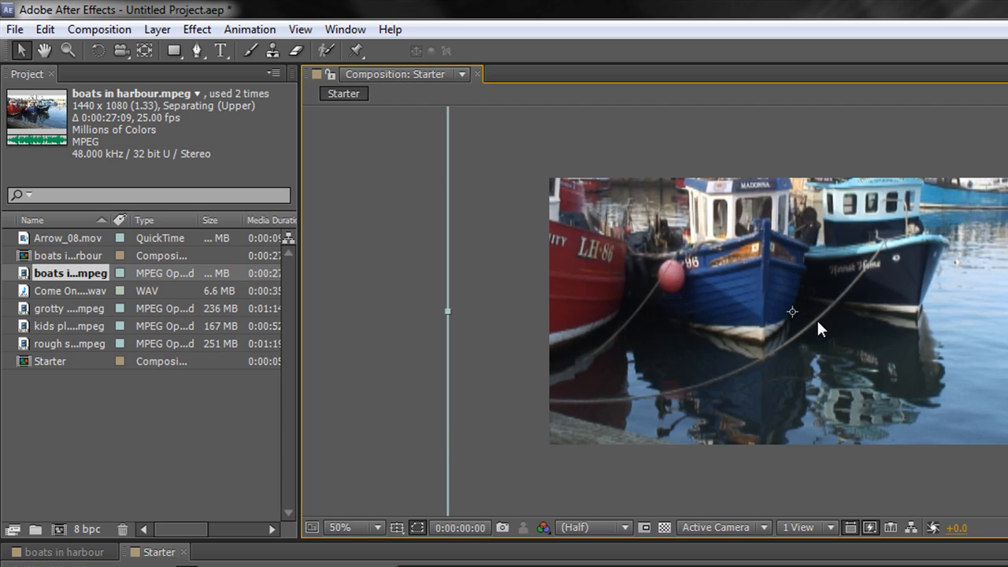
left_click(340, 526)
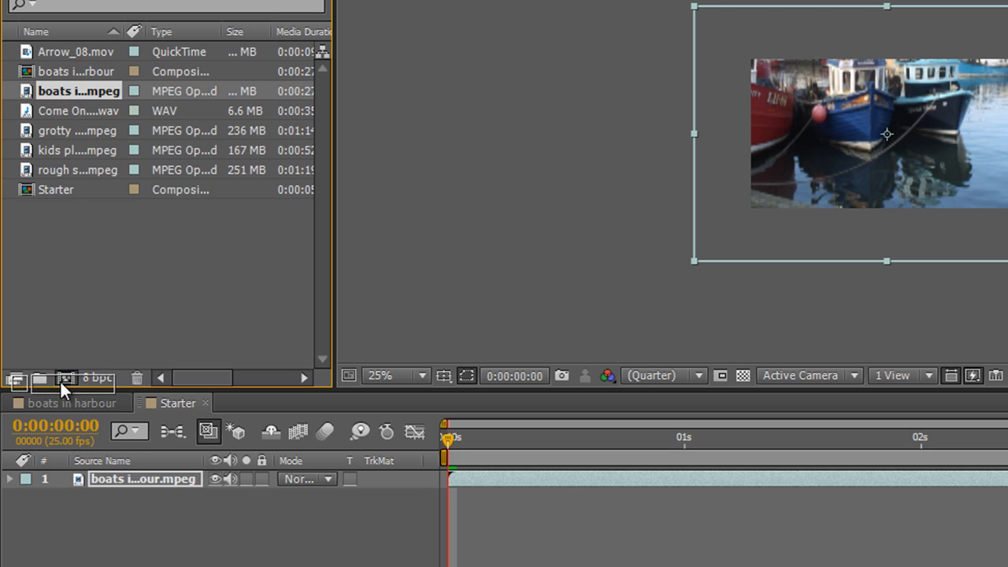
Step: Select the grotty flags MPEG footage in the Project panel to build a composition from it
left_click(66, 378)
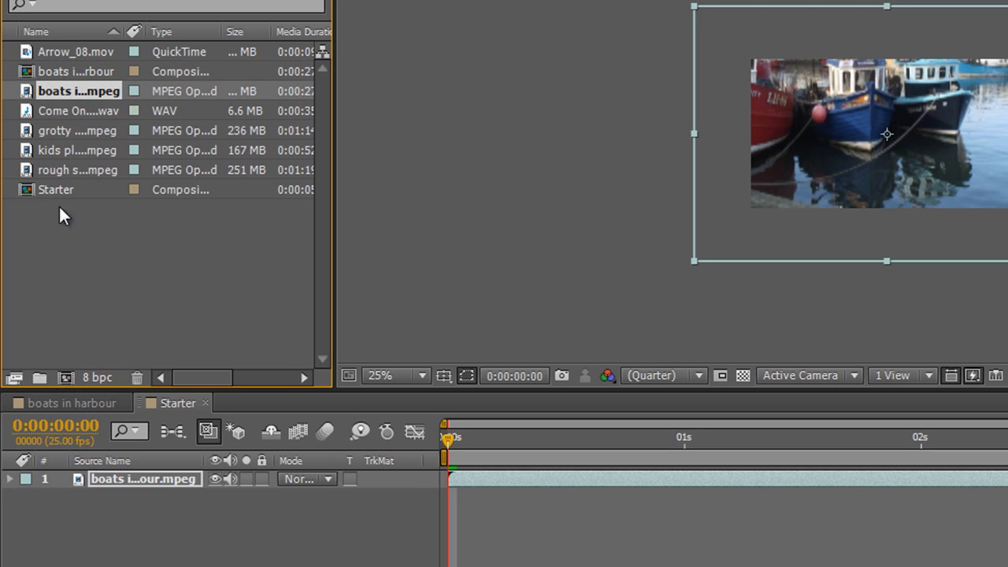
left_click(77, 129)
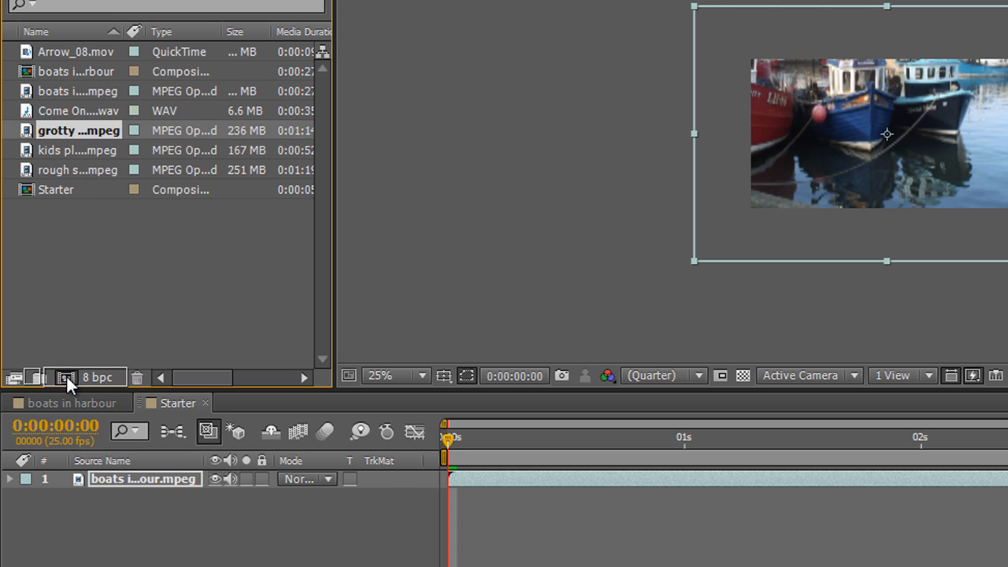
double_click(78, 129)
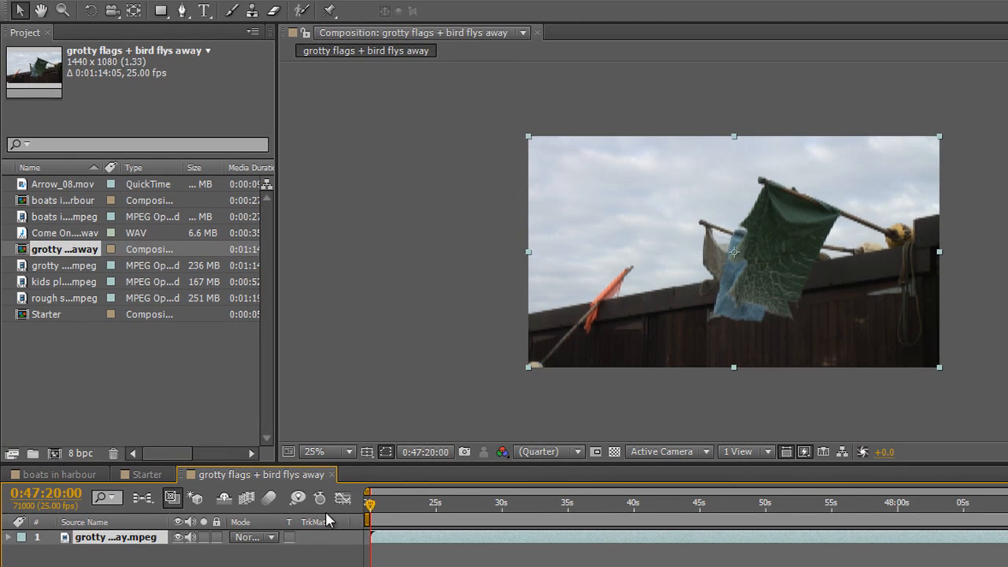
mouse_move(876, 528)
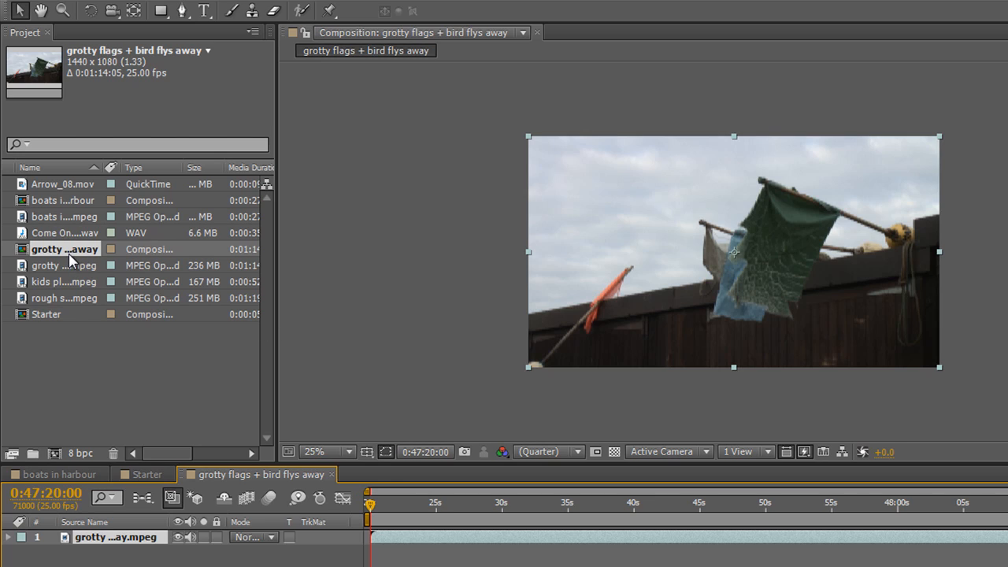
mouse_move(321, 306)
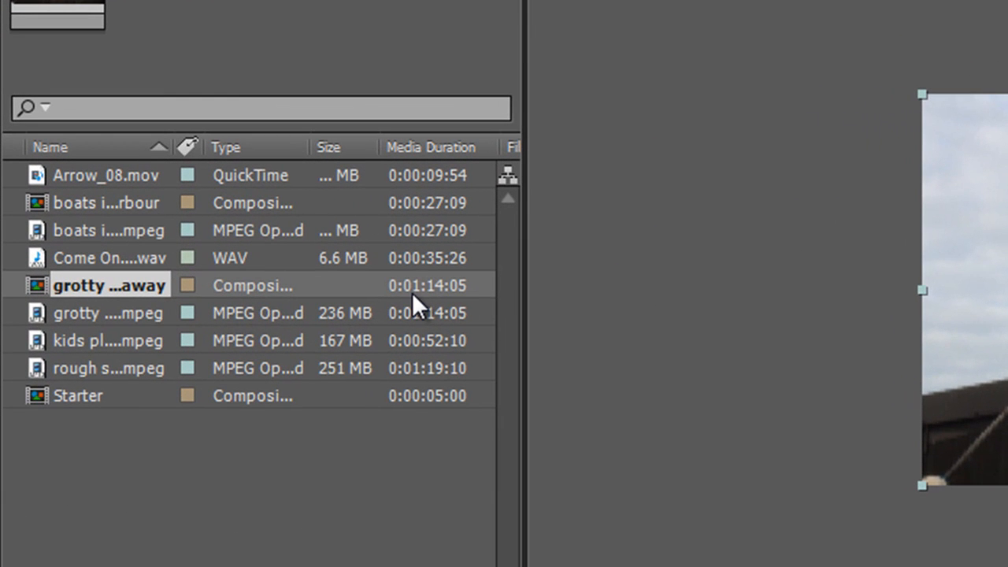
mouse_move(470, 303)
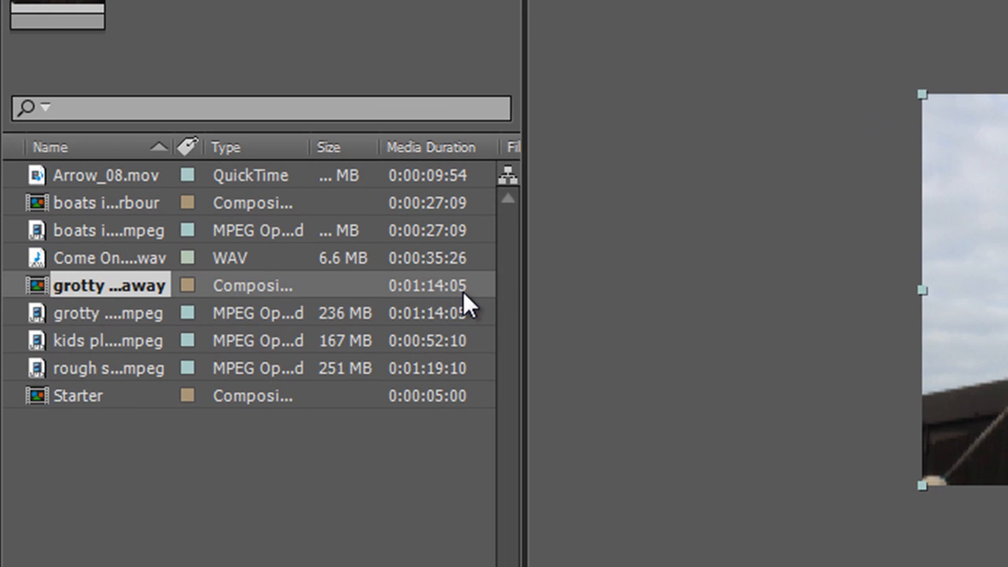
mouse_move(82, 322)
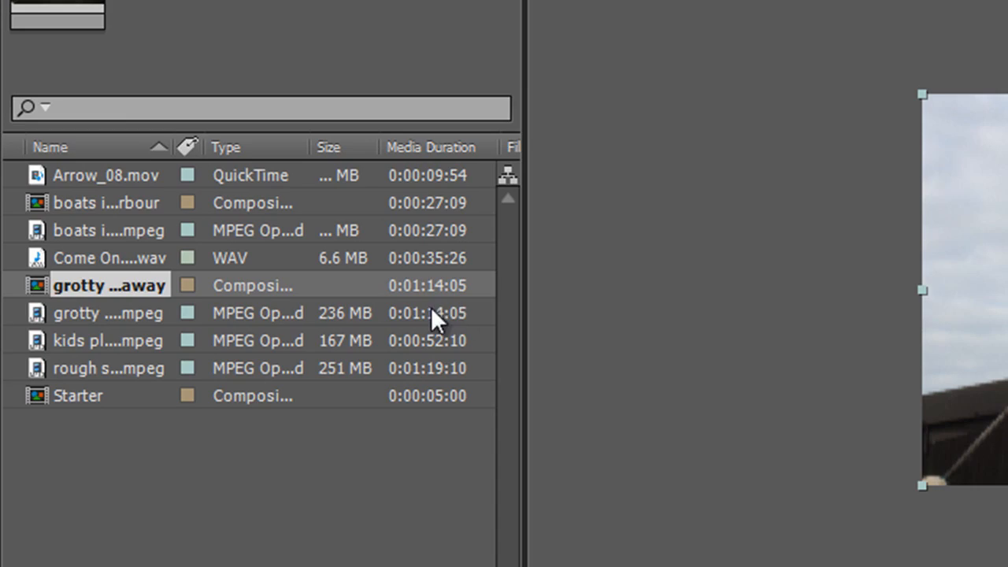
Step: Create and open the 'grotty flags + bird flys away' composition, 1:14:05 long, from its footage
double_click(109, 285)
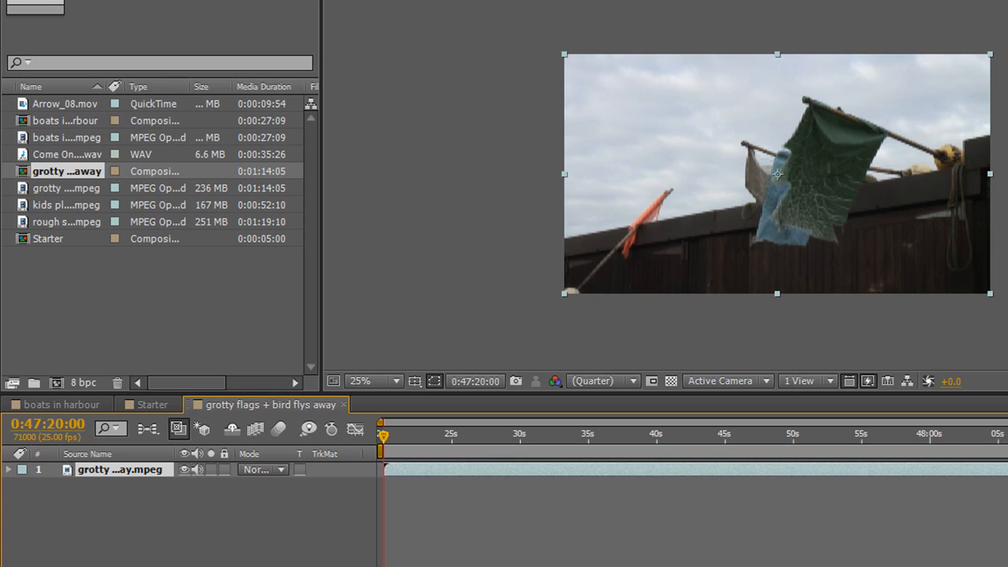
mouse_move(6, 38)
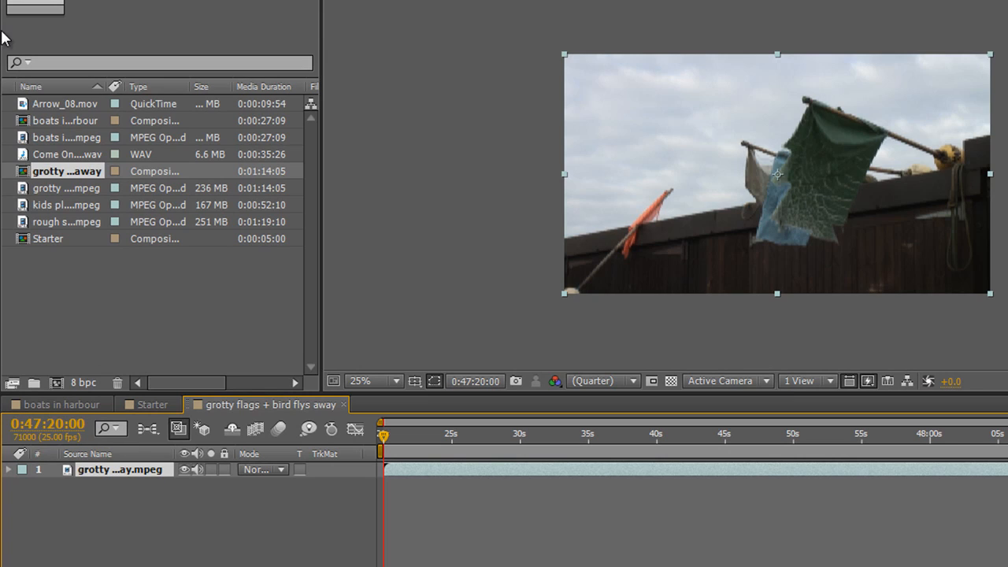
Step: Add the Arrow_08.mov clip as a layer above the grotty flags footage and scrub to the arrow
left_click(63, 104)
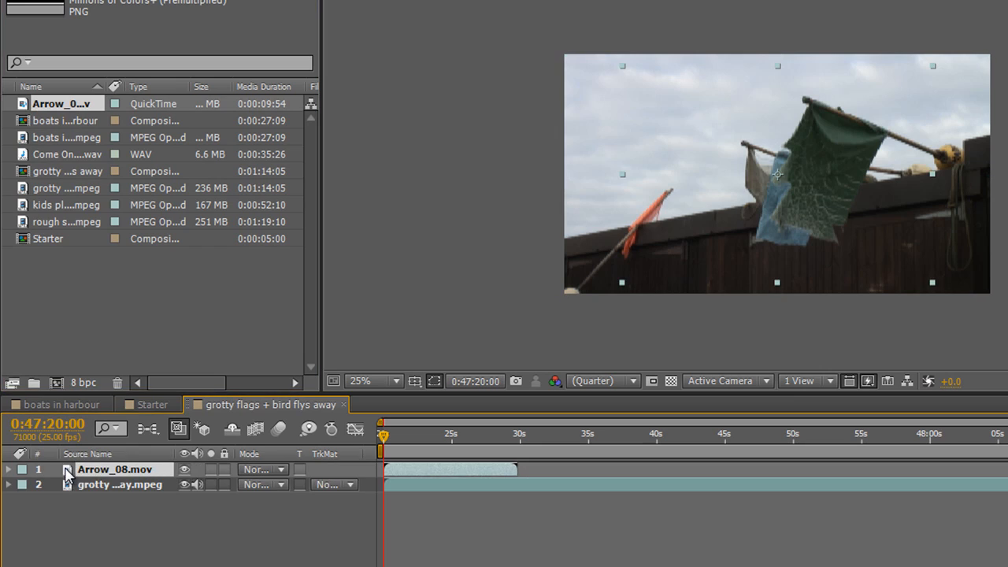
left_click_drag(381, 435, 392, 435)
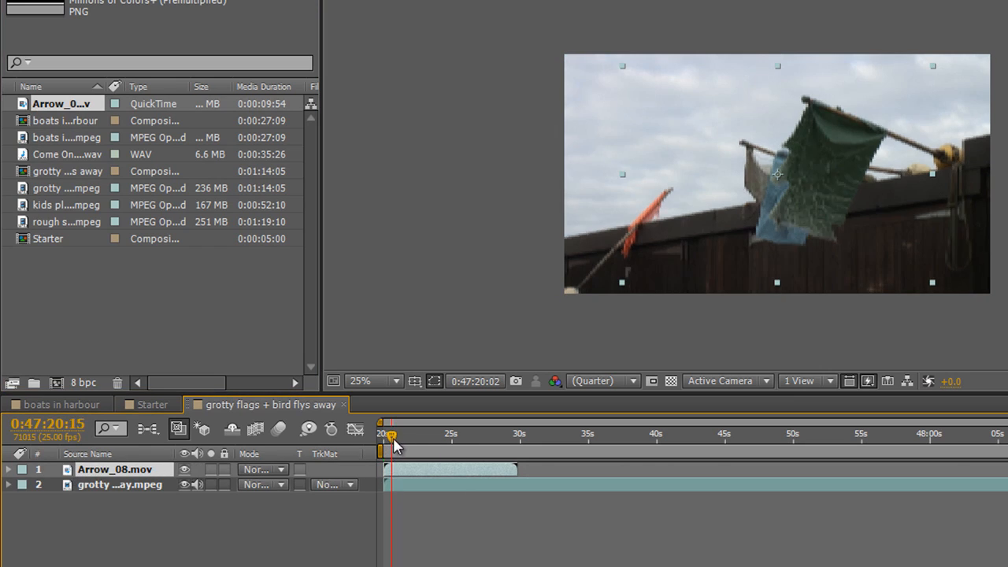
left_click_drag(390, 444, 431, 444)
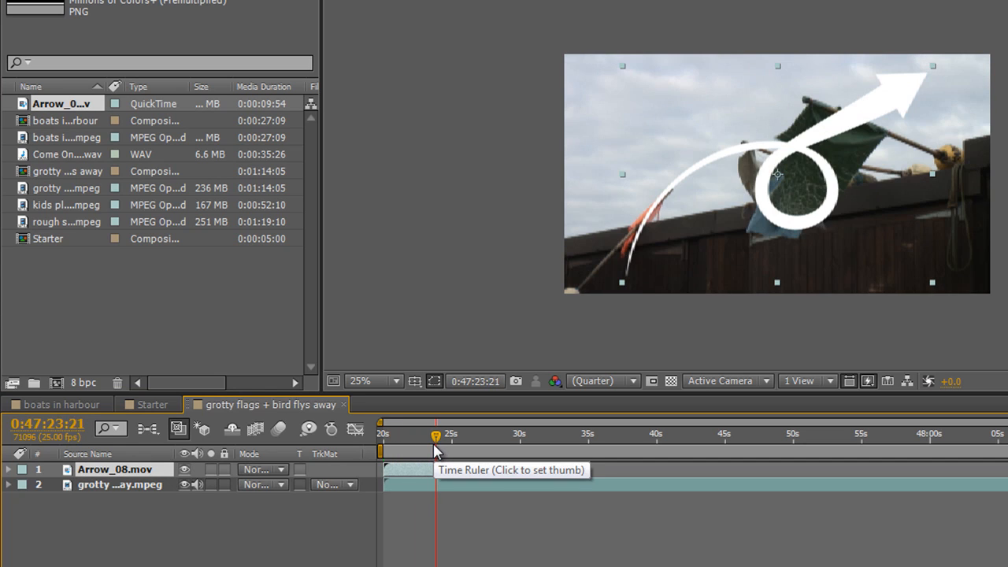
mouse_move(432, 447)
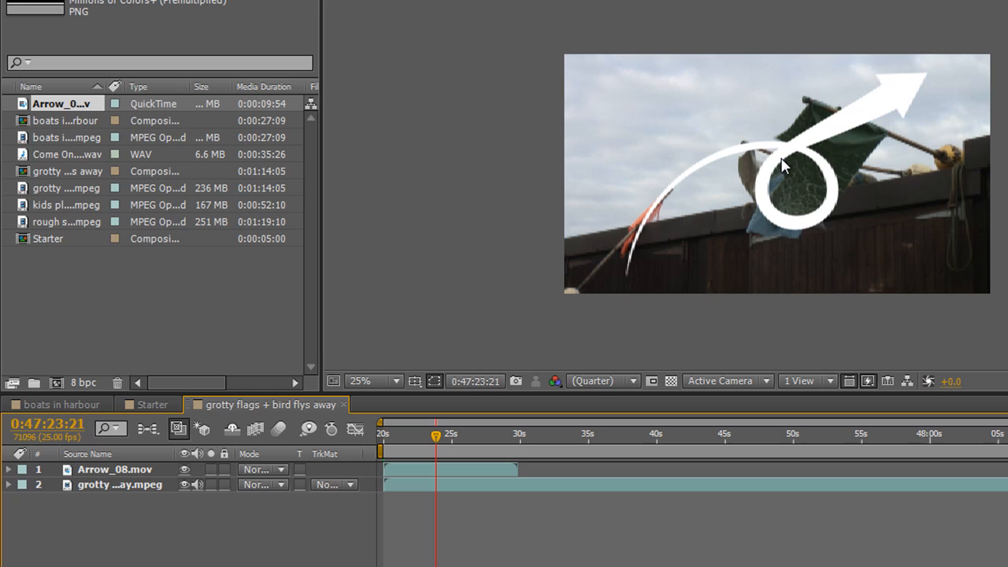
mouse_move(796, 172)
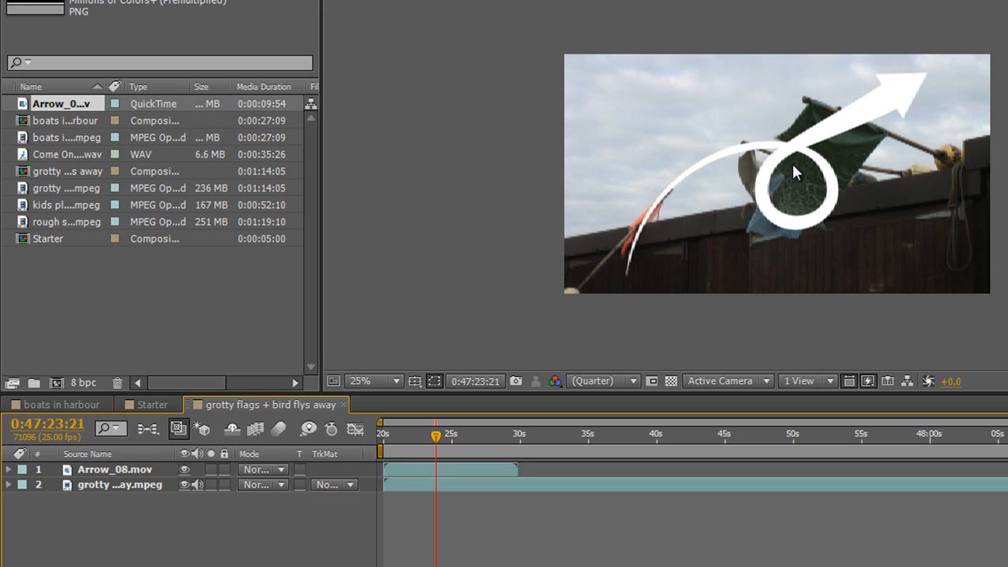
mouse_move(438, 439)
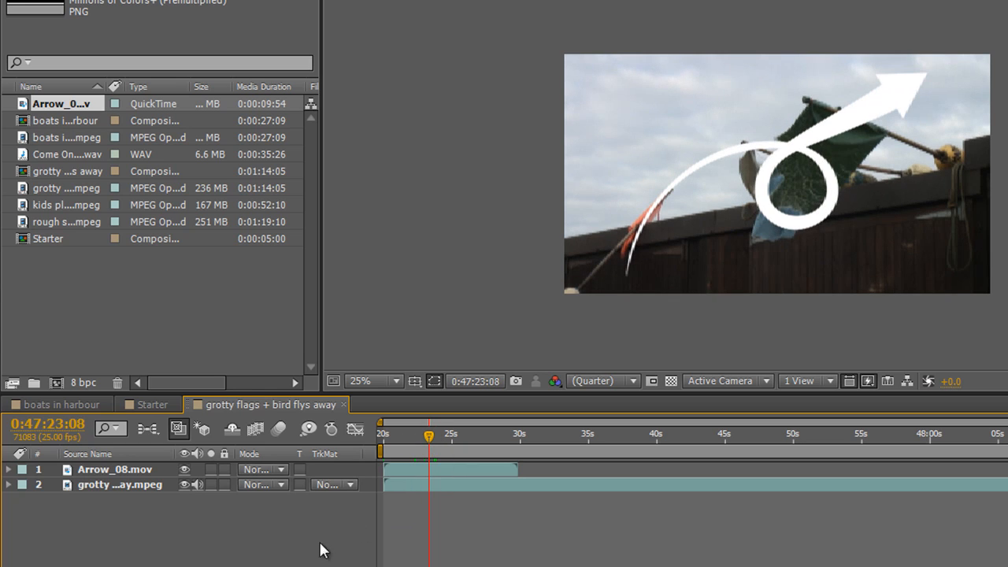
mouse_move(284, 564)
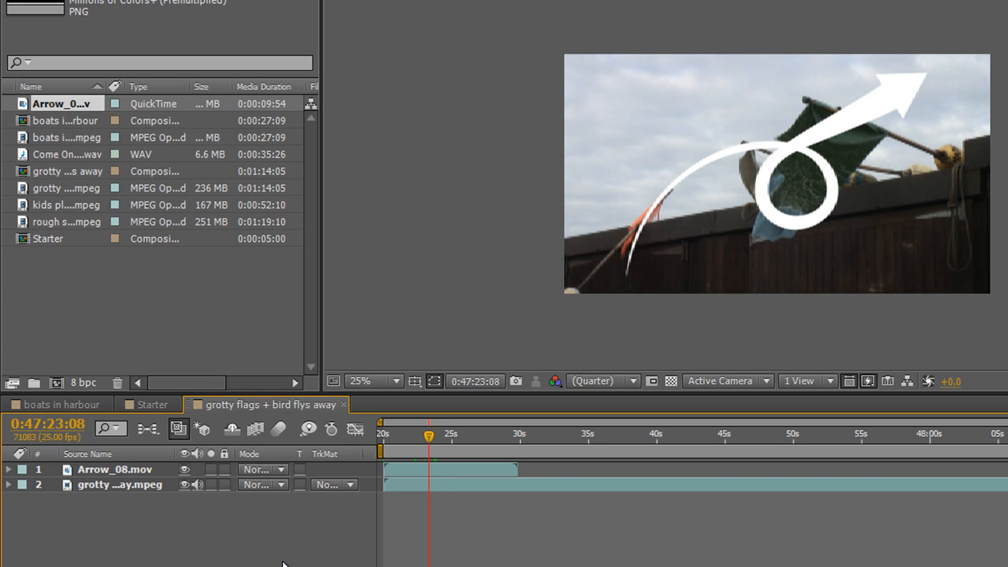